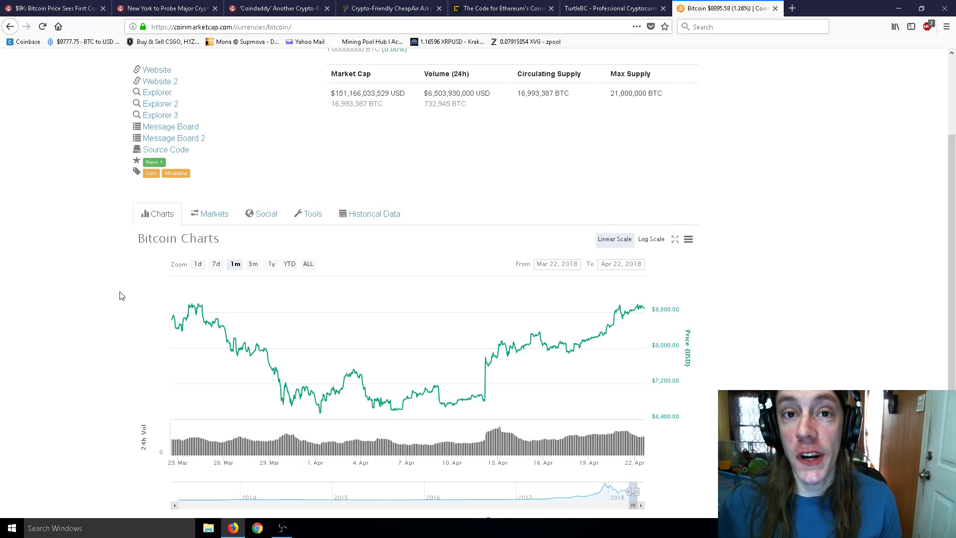
mouse_move(450, 393)
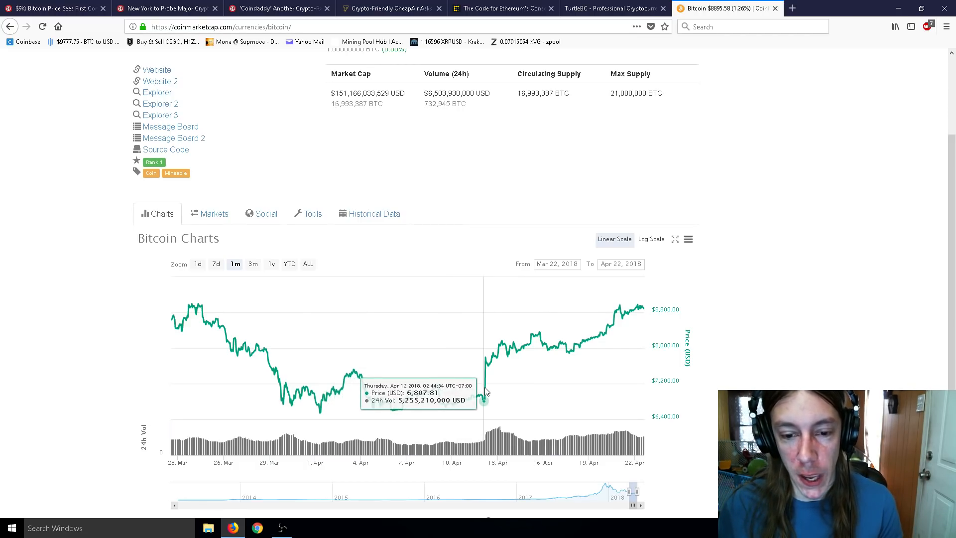
mouse_move(636, 314)
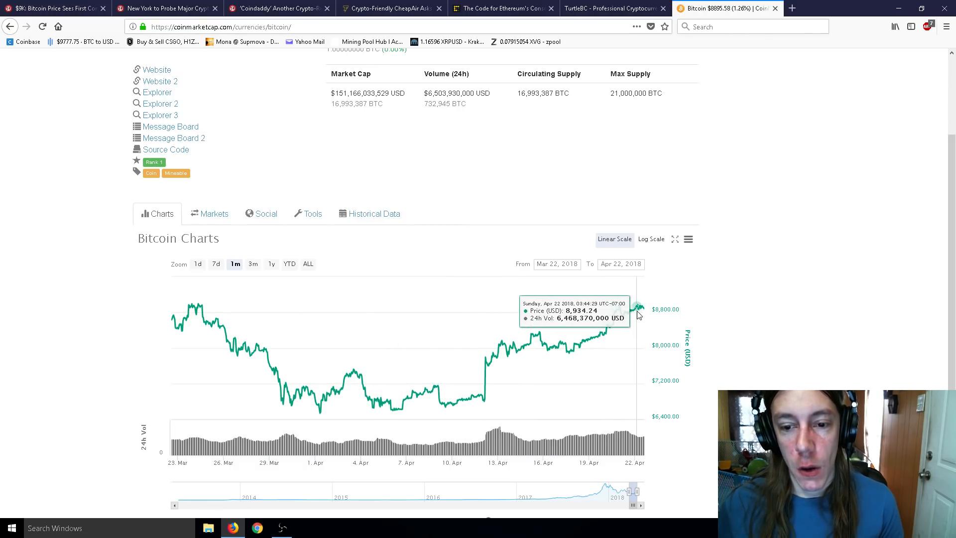
mouse_move(456, 397)
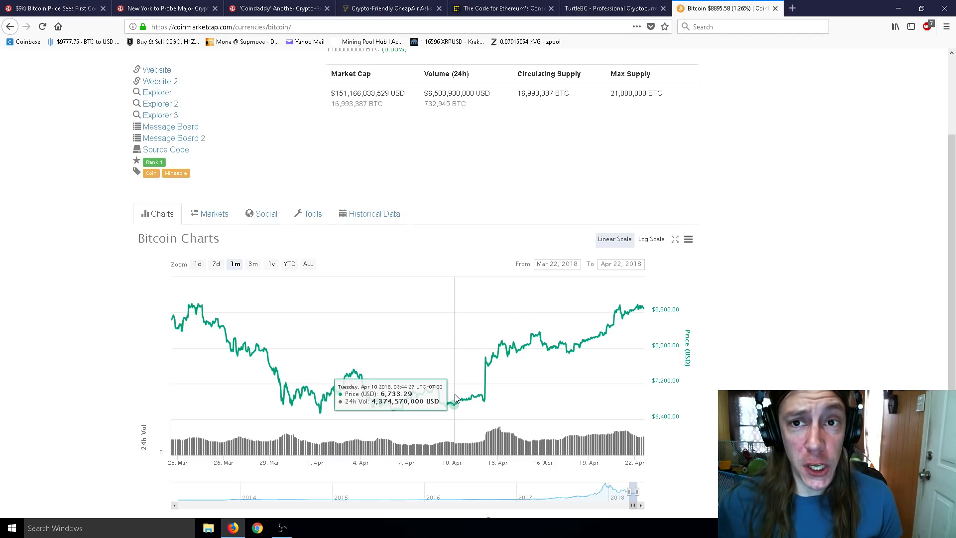
Switch to the TurtleBC tab showing the Buy Markets Percentage chart
left_click(622, 9)
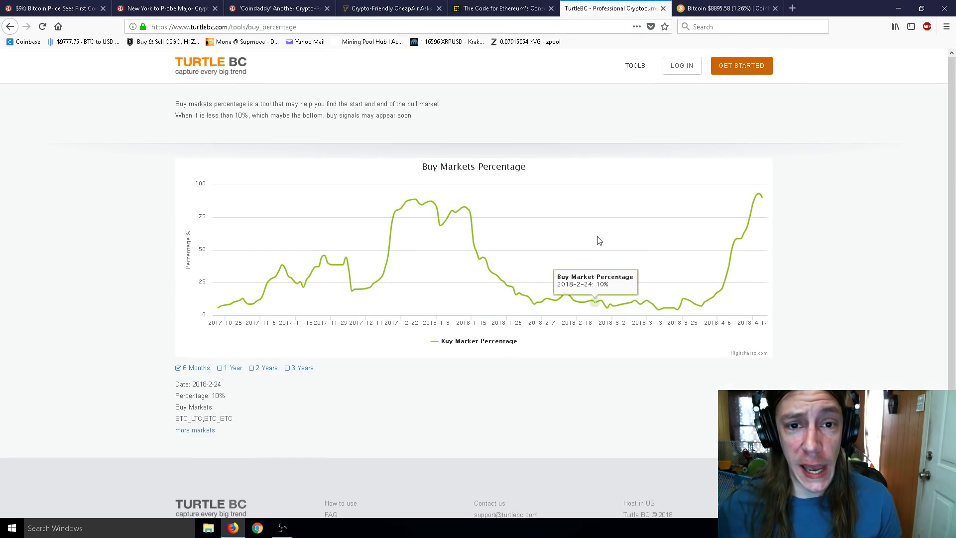
mouse_move(754, 204)
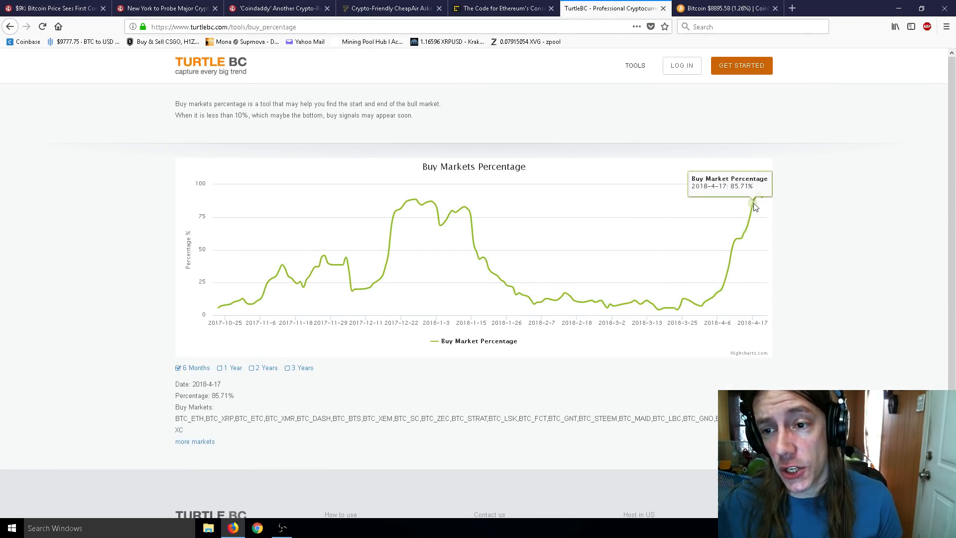
mouse_move(759, 198)
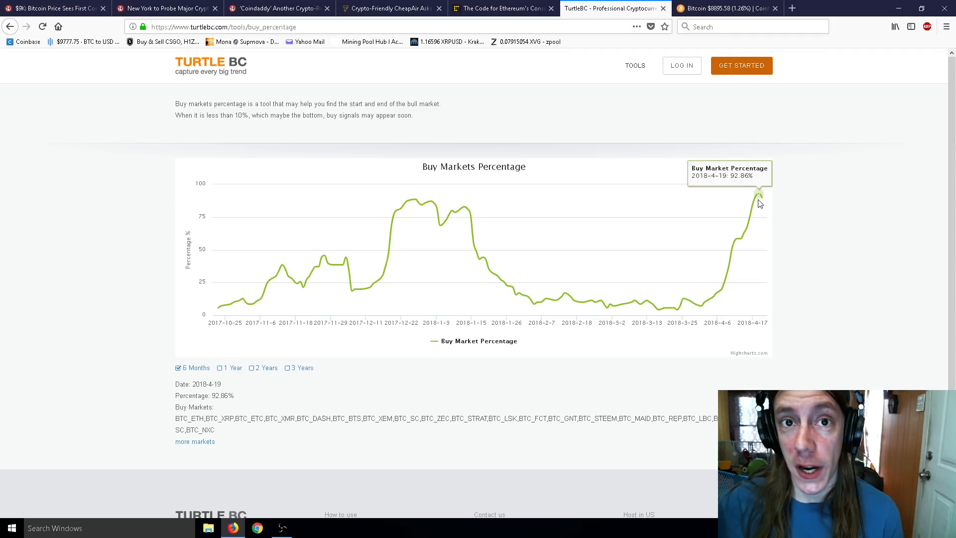
mouse_move(757, 204)
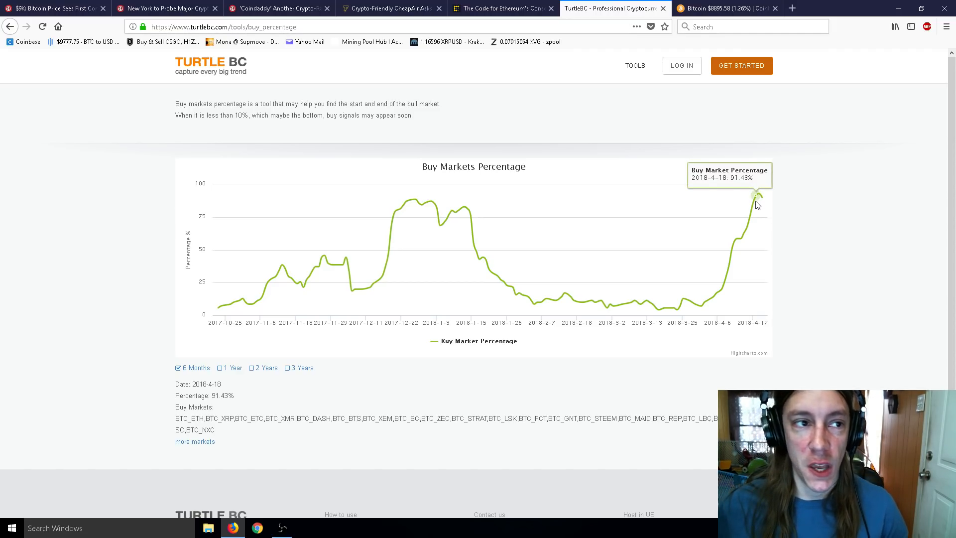
Return to CoinMarketCap and zoom Bitcoin's chart to 7 days, Apr 15–22, 2018
left_click(739, 8)
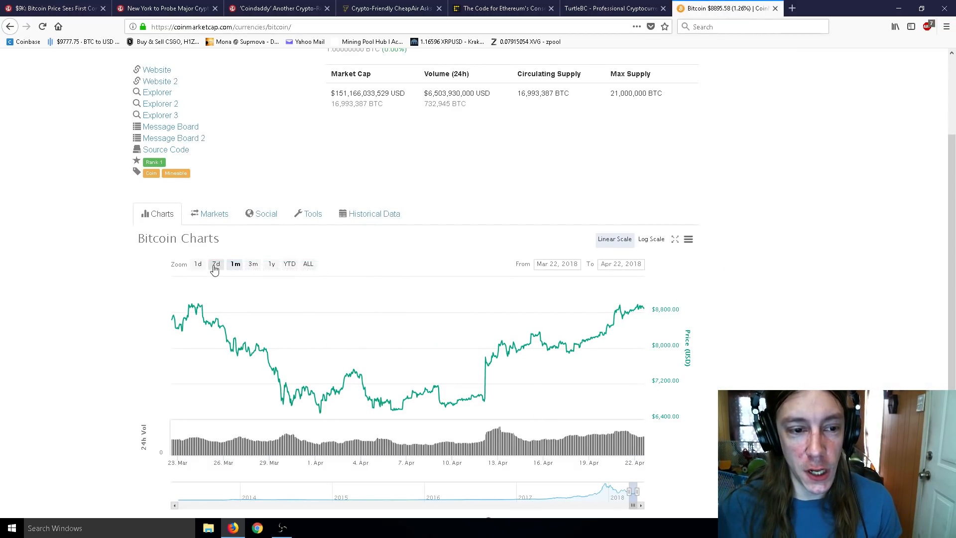
left_click(215, 264)
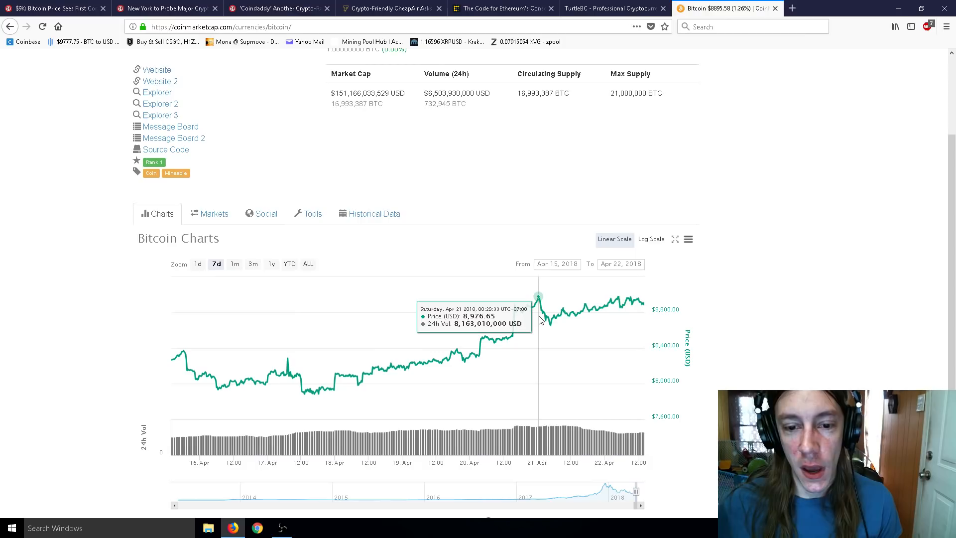
mouse_move(631, 310)
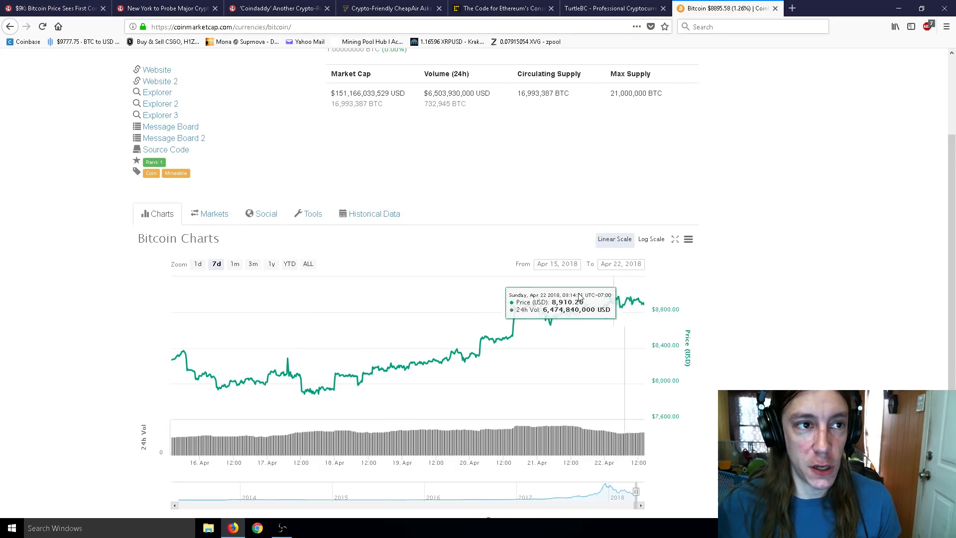
mouse_move(73, 162)
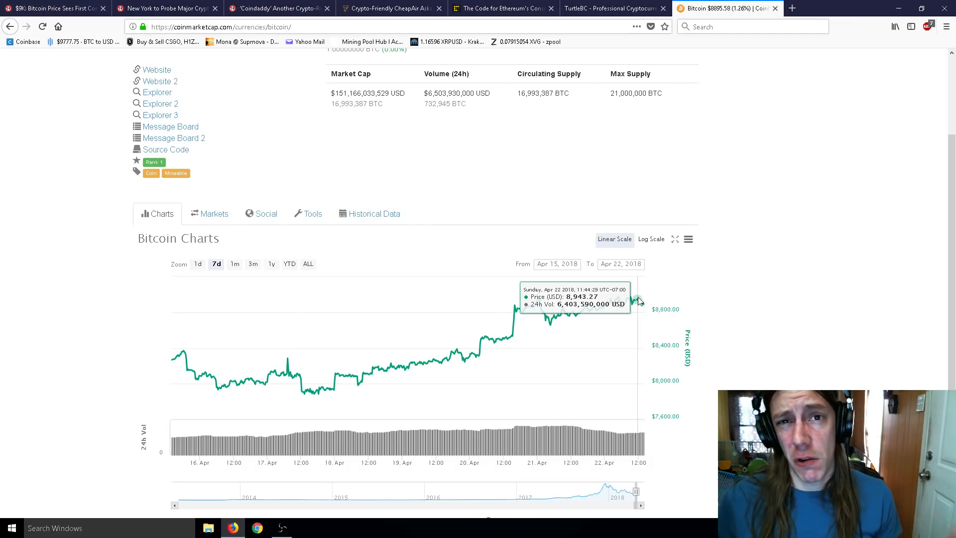
mouse_move(637, 302)
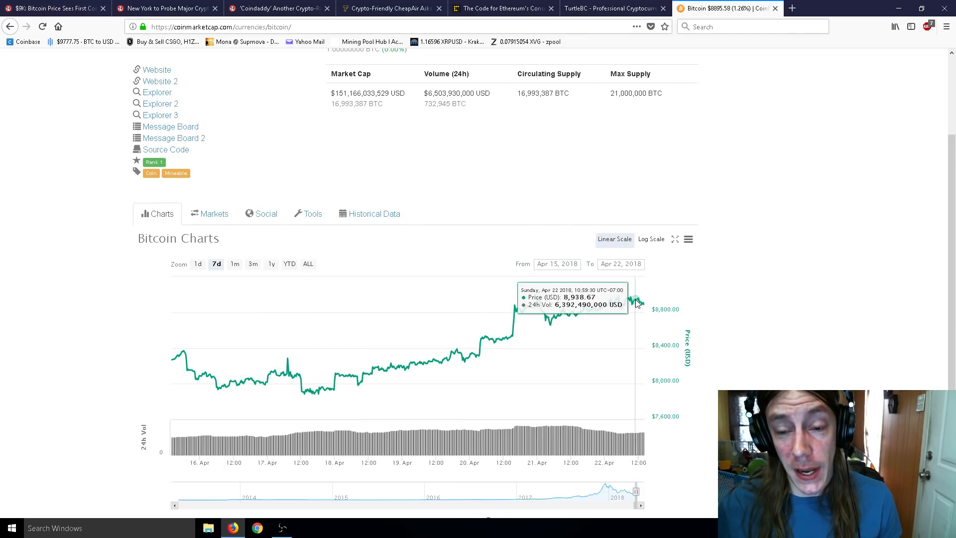
mouse_move(635, 305)
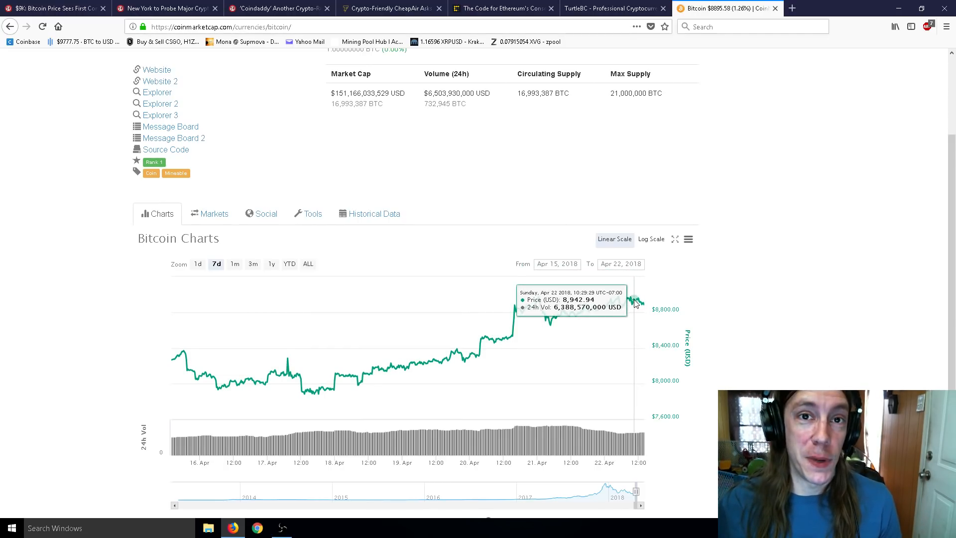
mouse_move(343, 239)
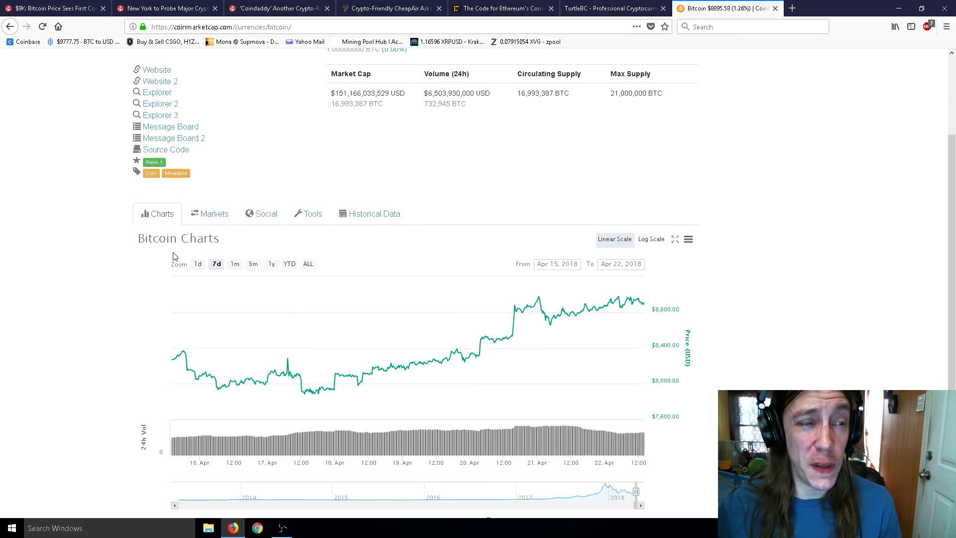
mouse_move(409, 271)
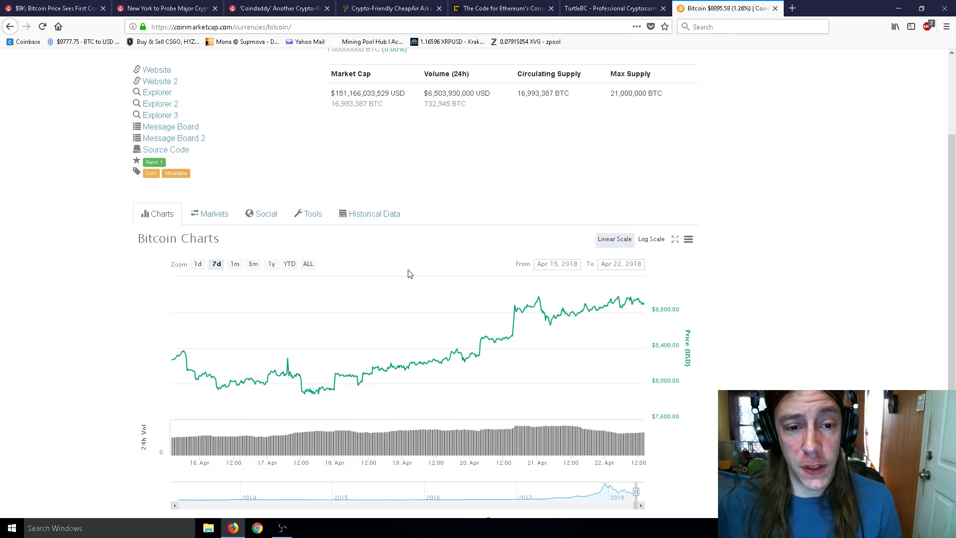
mouse_move(401, 266)
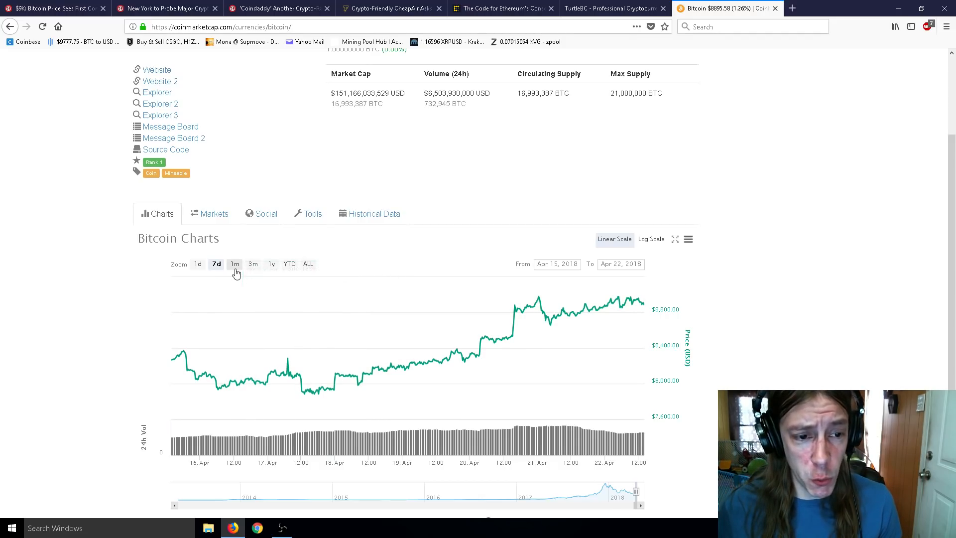
Zoom CoinMarketCap's Bitcoin chart out to its full price history
left_click(308, 264)
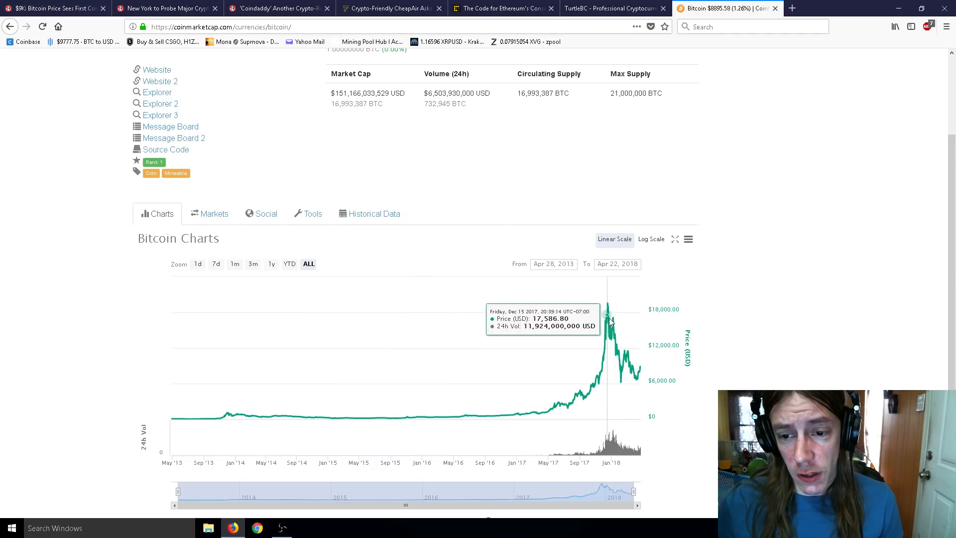
mouse_move(608, 311)
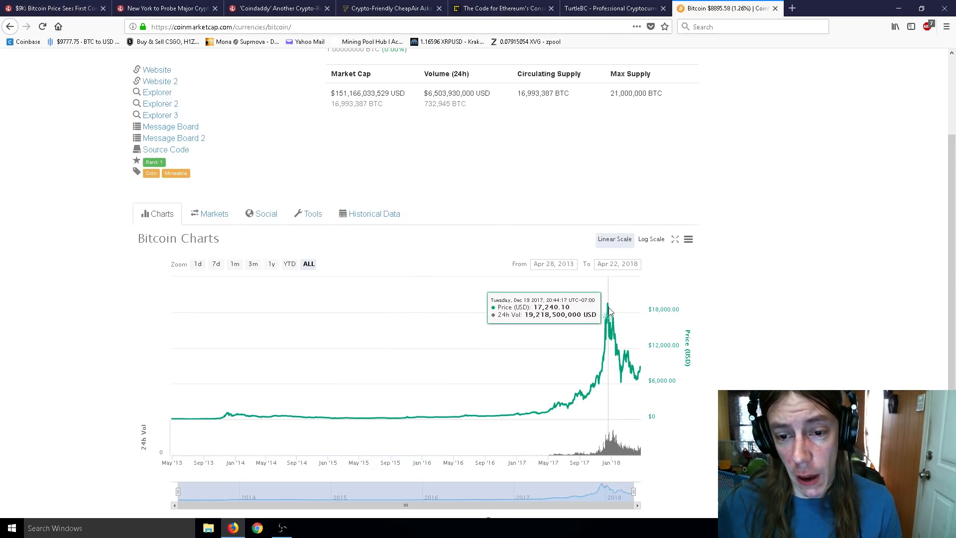
mouse_move(609, 311)
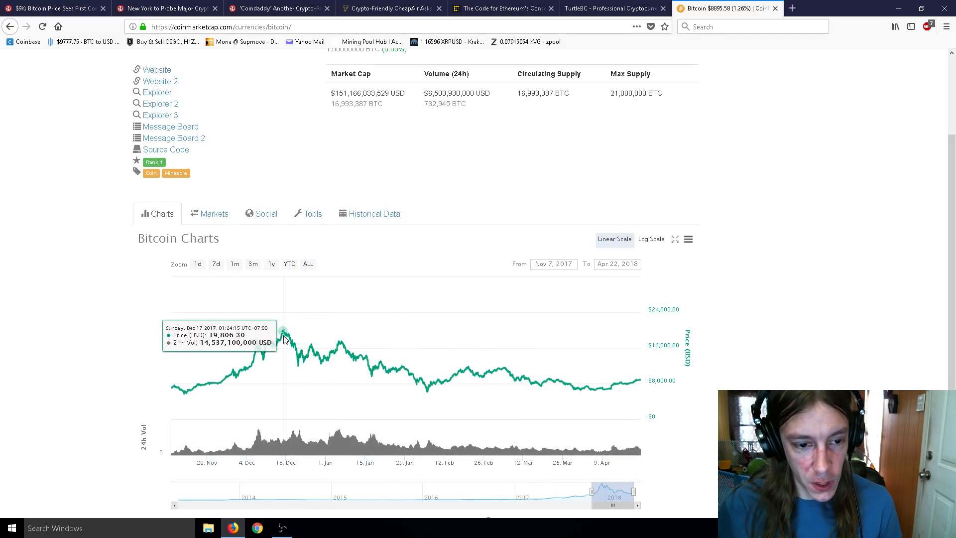
mouse_move(284, 339)
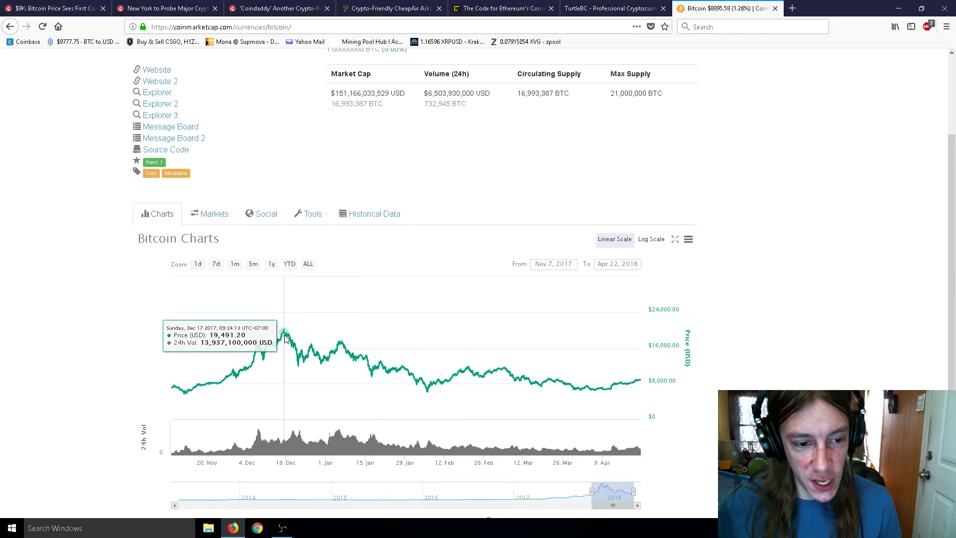
mouse_move(269, 348)
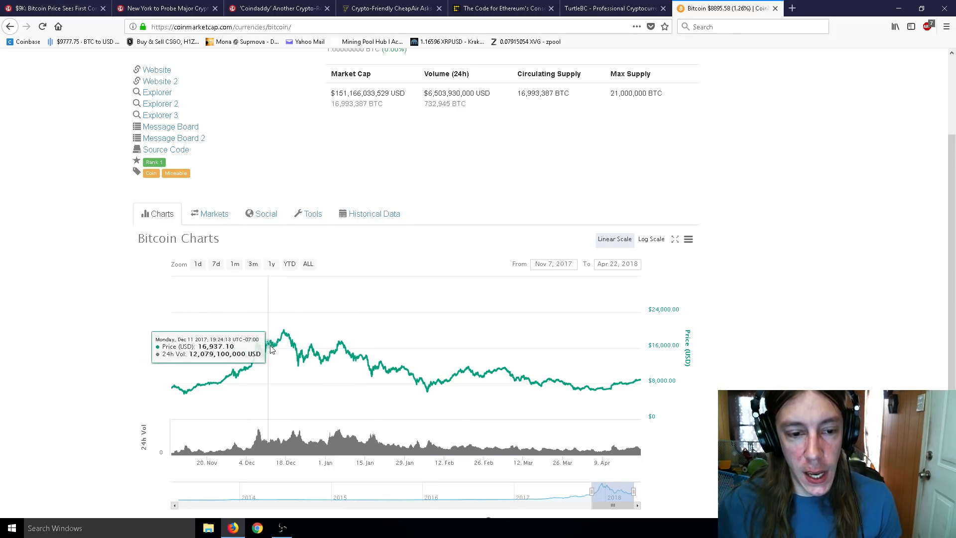
mouse_move(308, 342)
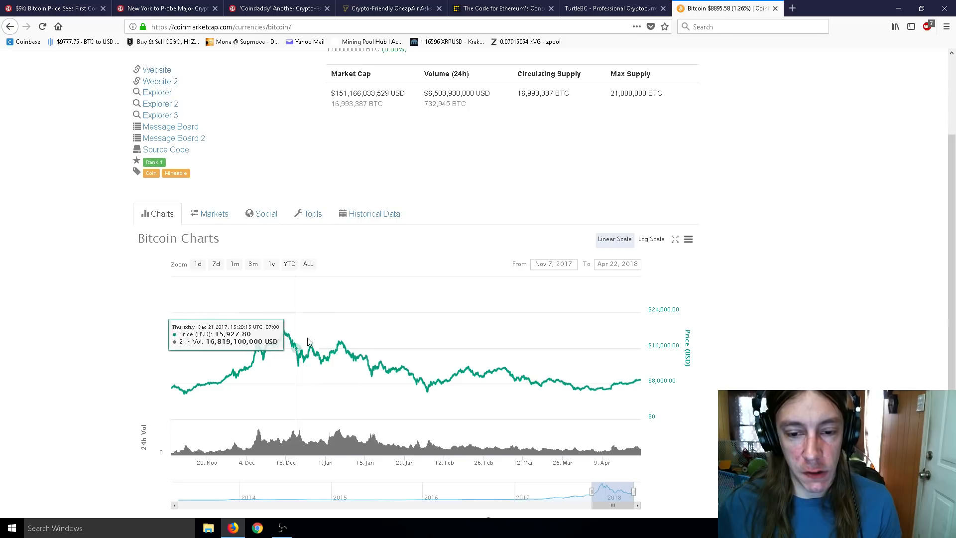
mouse_move(283, 330)
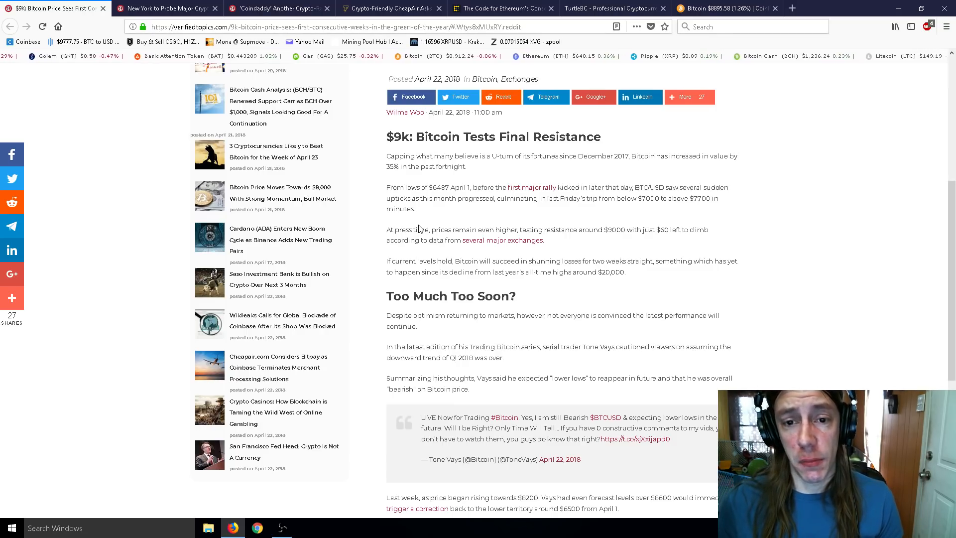
mouse_move(440, 224)
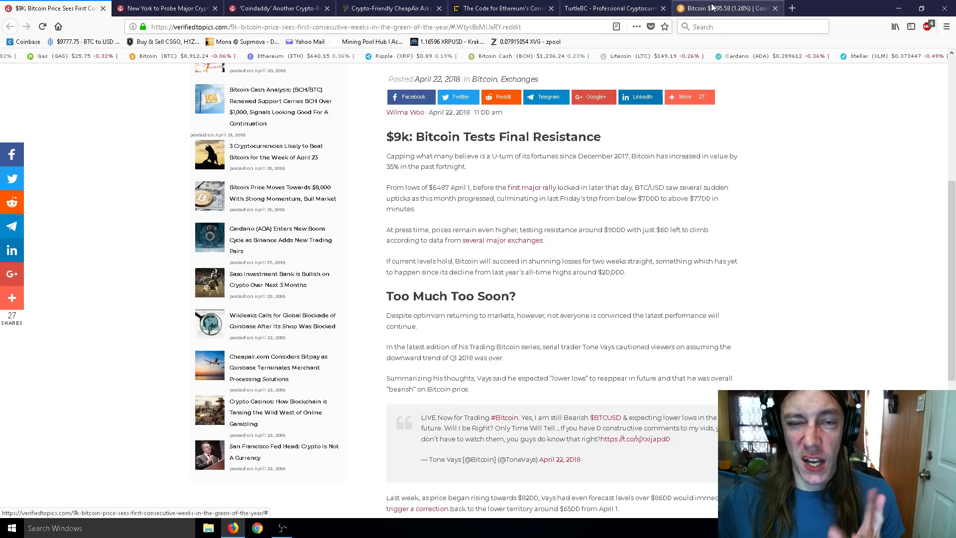
Switch to the '$9k: Bitcoin Tests Final Resistance' article and begin scrolling its text
left_click(689, 97)
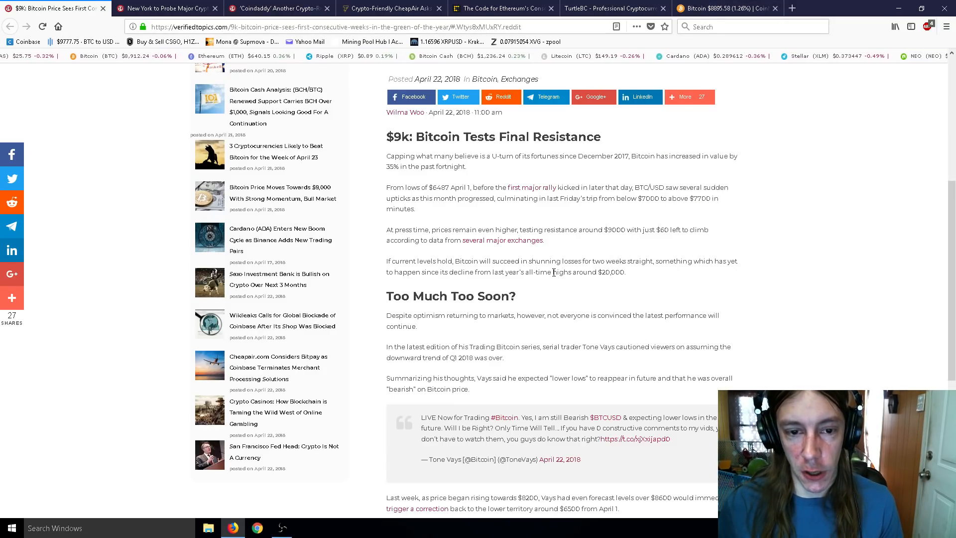
scroll("down", 3)
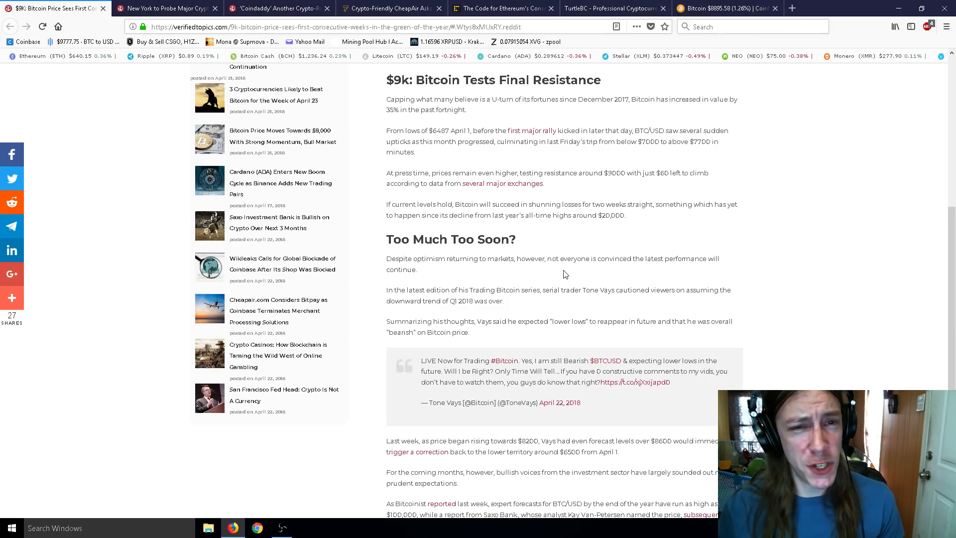
Scroll through the $9k Bitcoin article to its end
scroll("down", 3)
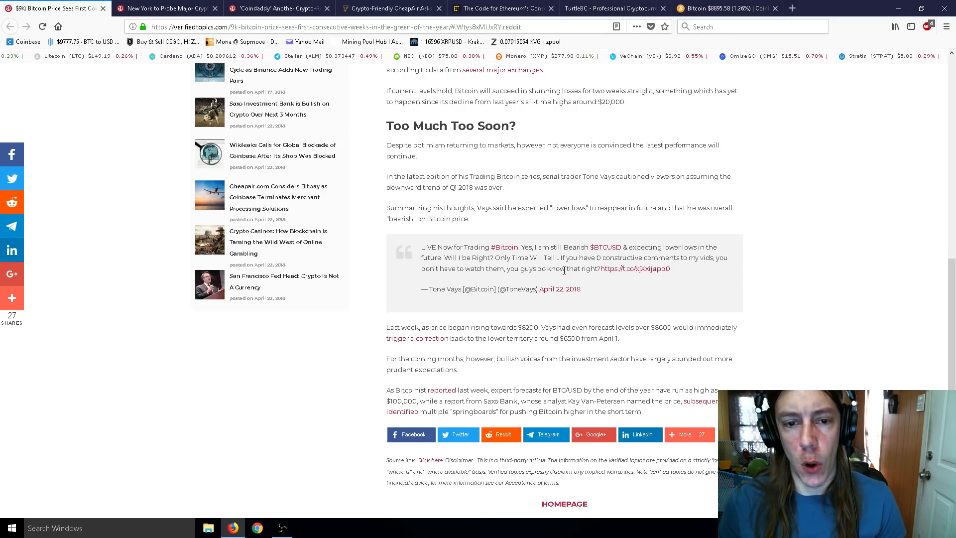
scroll("down", 3)
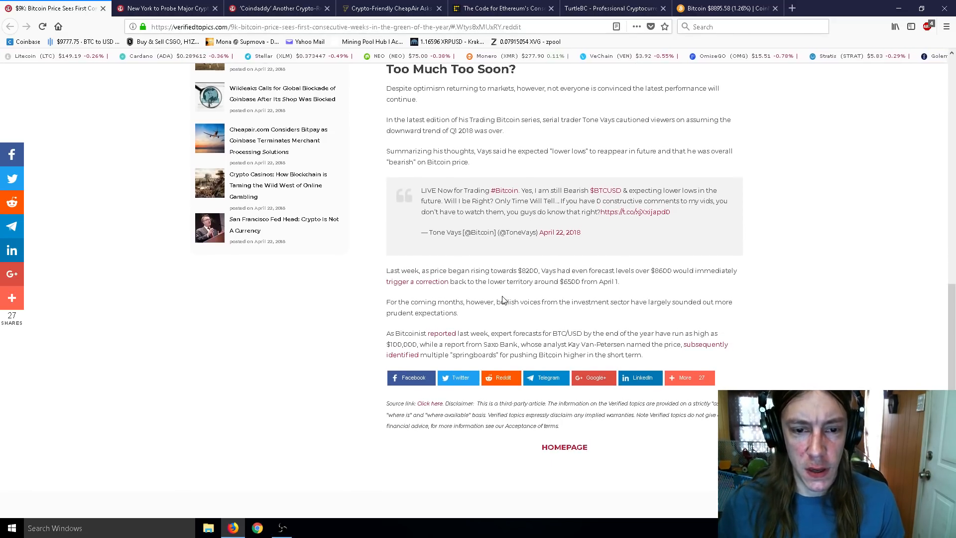
scroll("down", 3)
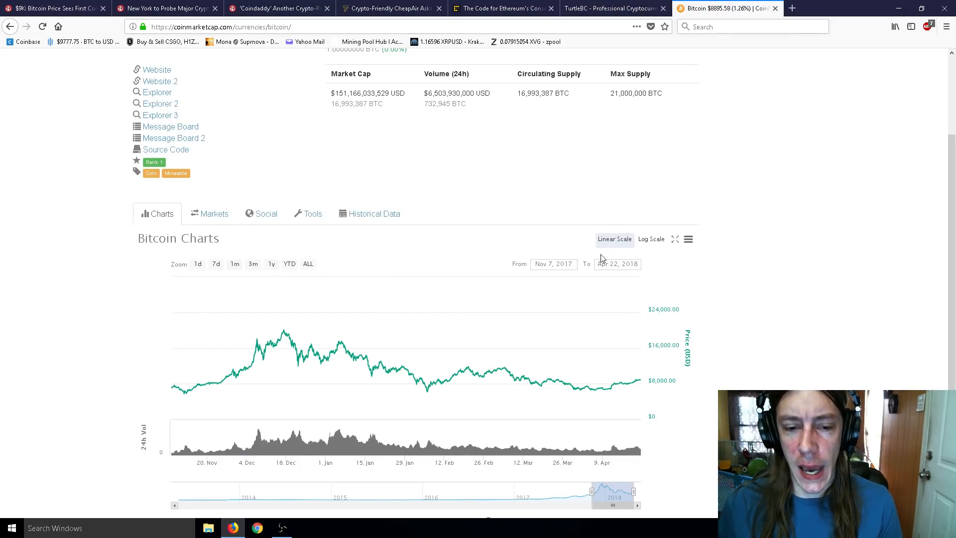
Bring the TurtleBC six-month Buy Markets Percentage chart back into view
left_click(620, 8)
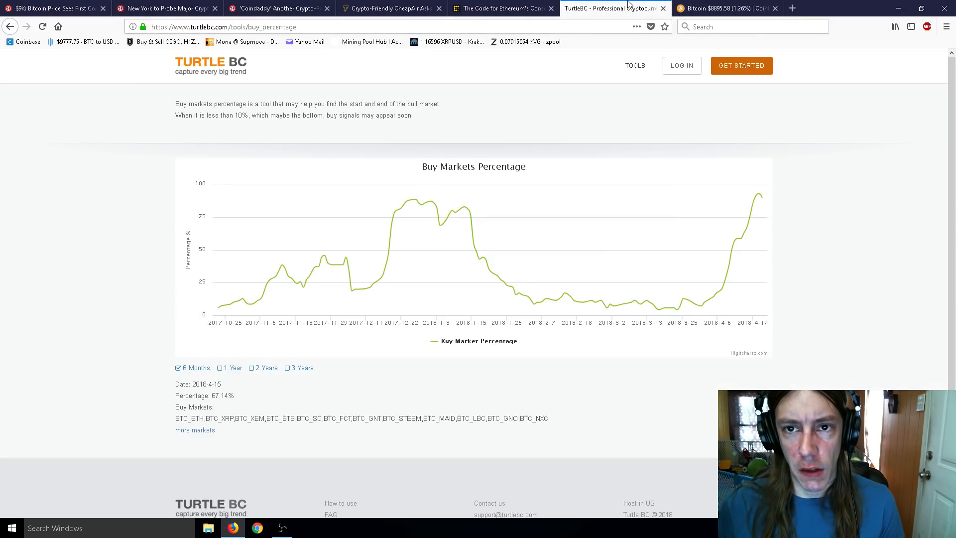
mouse_move(756, 209)
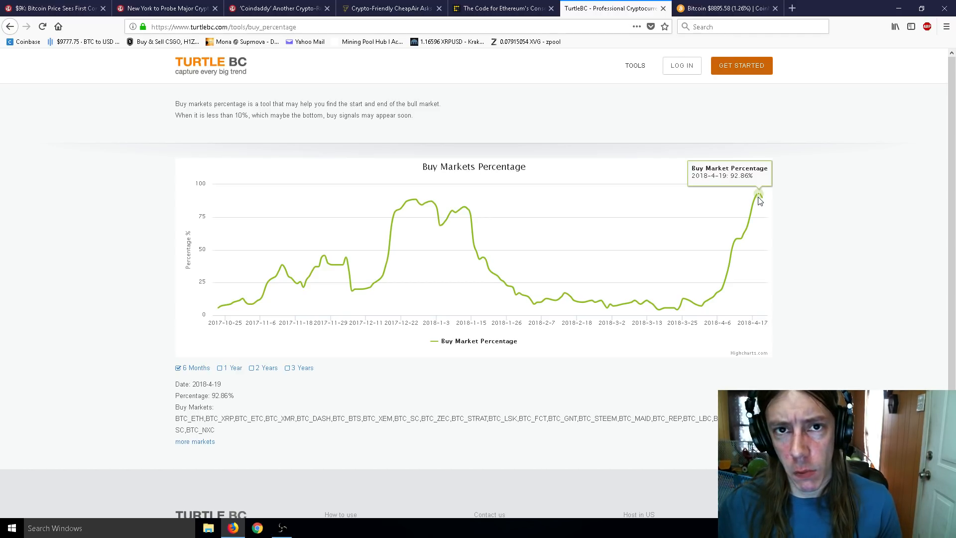
mouse_move(418, 207)
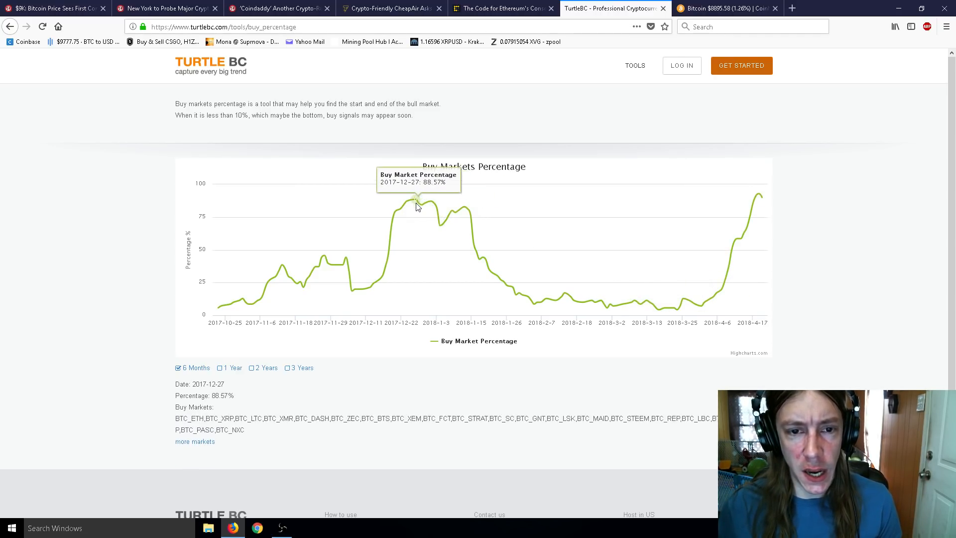
mouse_move(422, 204)
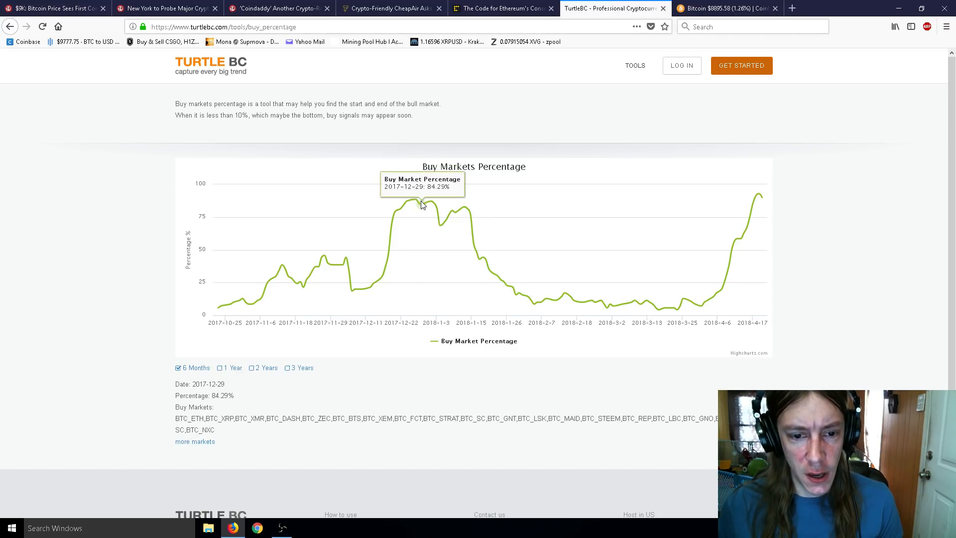
mouse_move(404, 214)
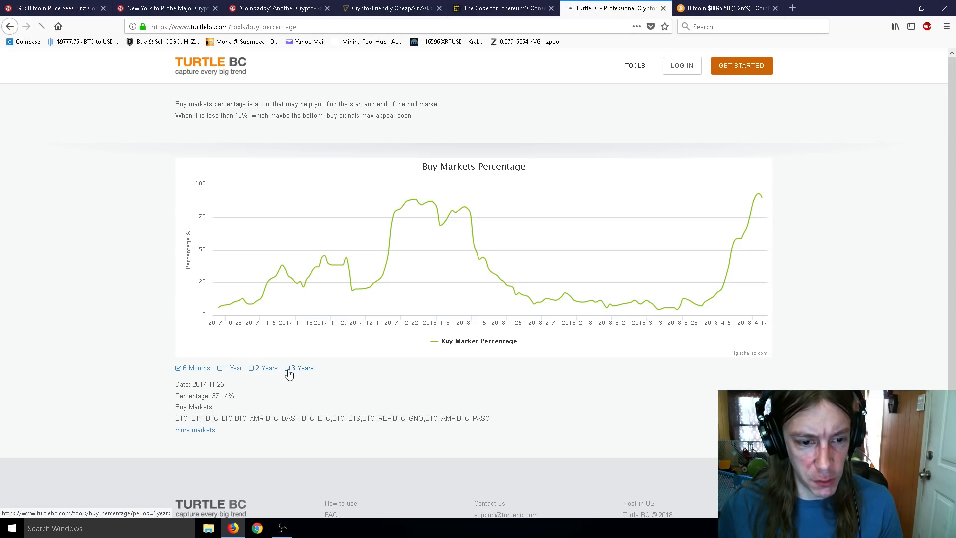
Switch the Buy Markets Percentage chart to the 3 Years range
left_click(287, 367)
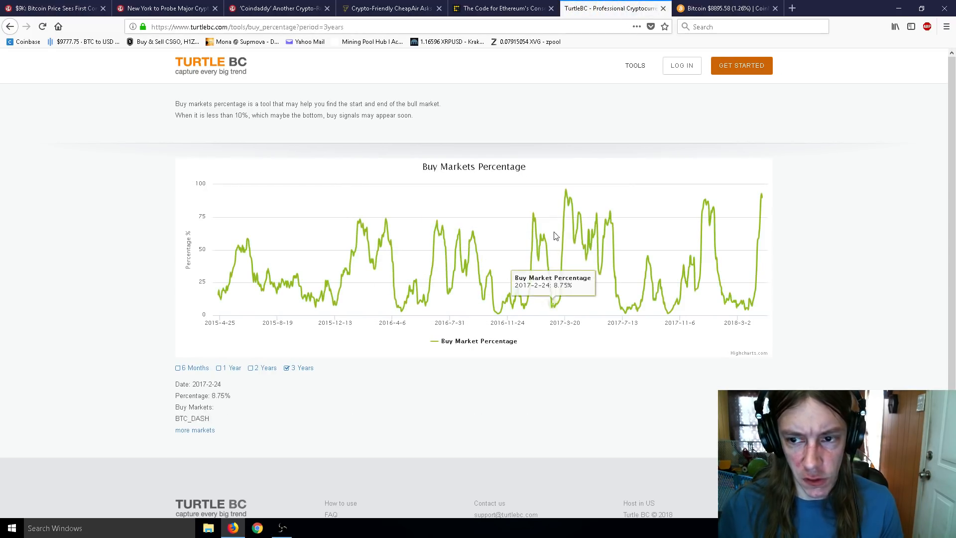
mouse_move(565, 189)
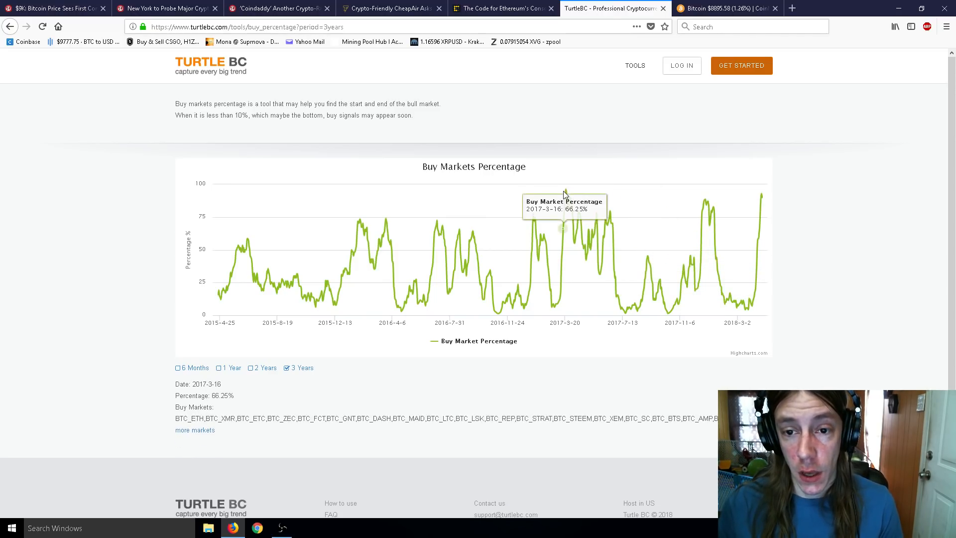
mouse_move(760, 202)
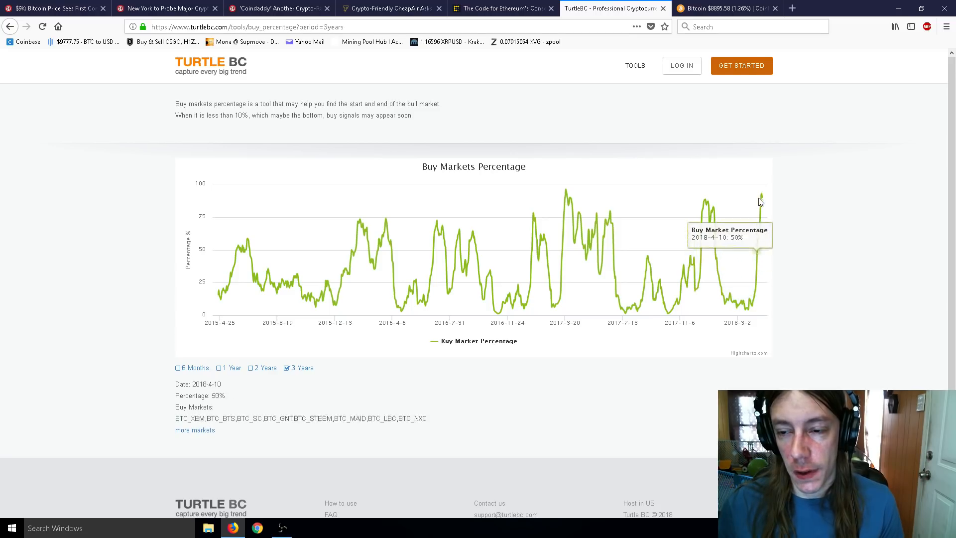
mouse_move(714, 239)
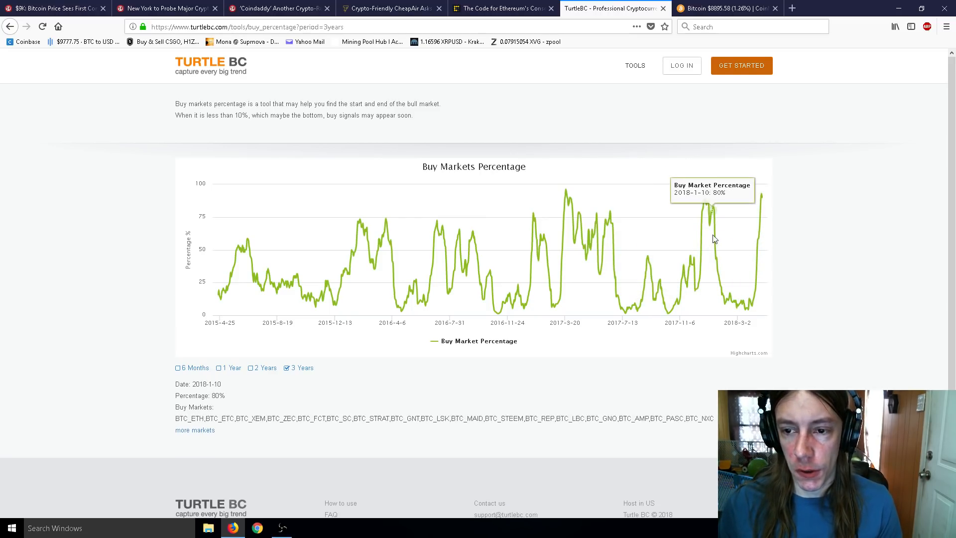
mouse_move(764, 200)
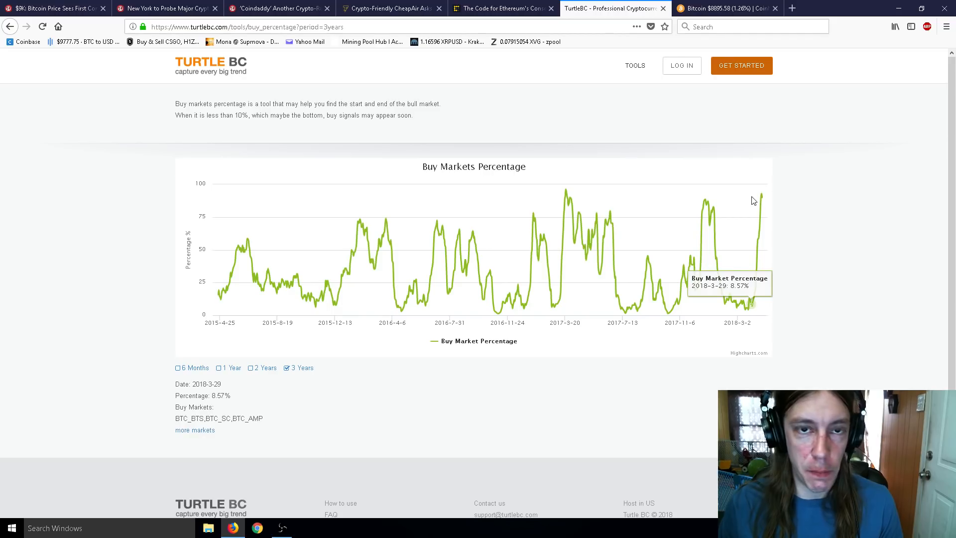
mouse_move(746, 197)
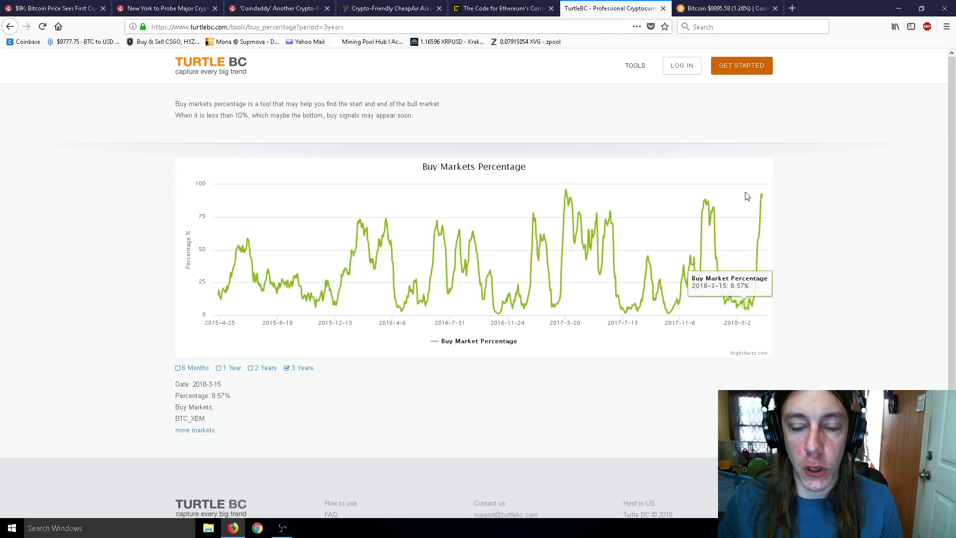
mouse_move(765, 199)
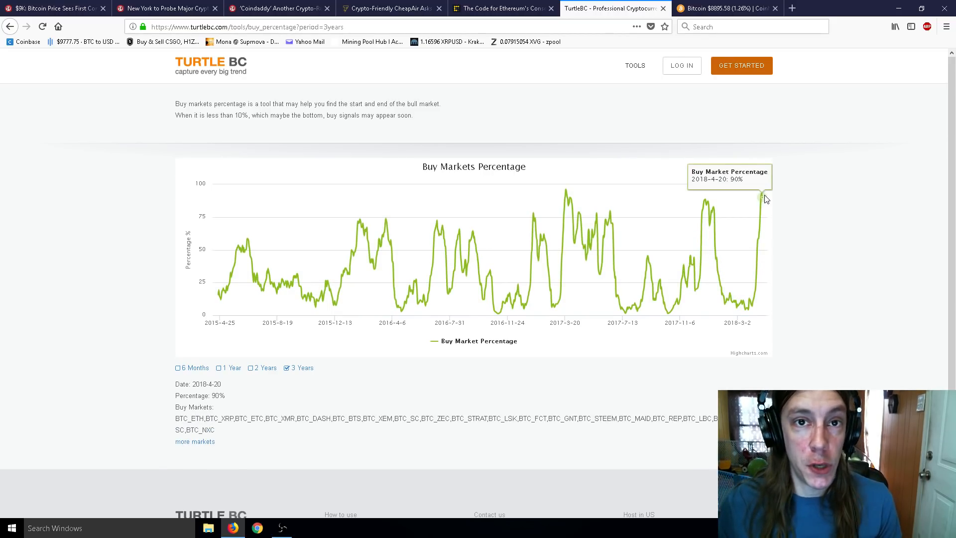
mouse_move(716, 125)
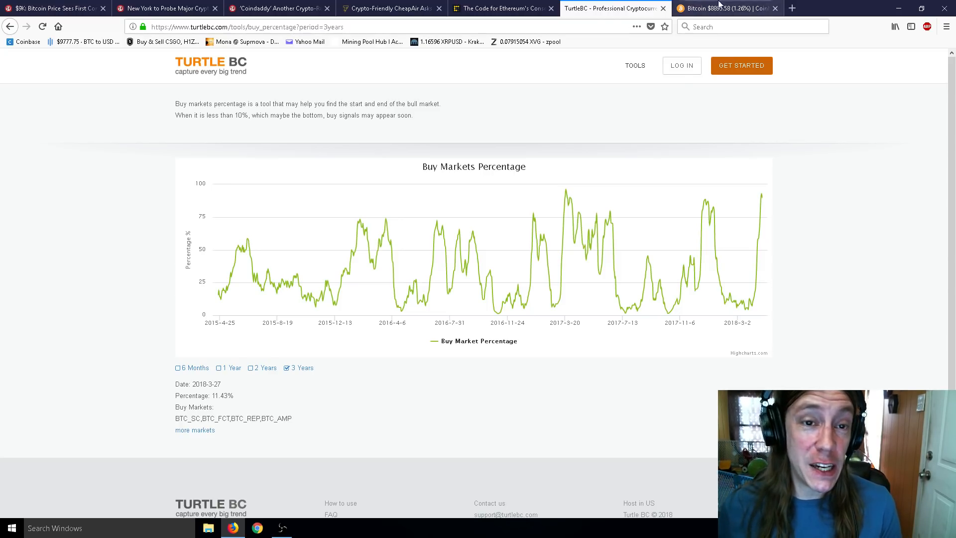
mouse_move(623, 6)
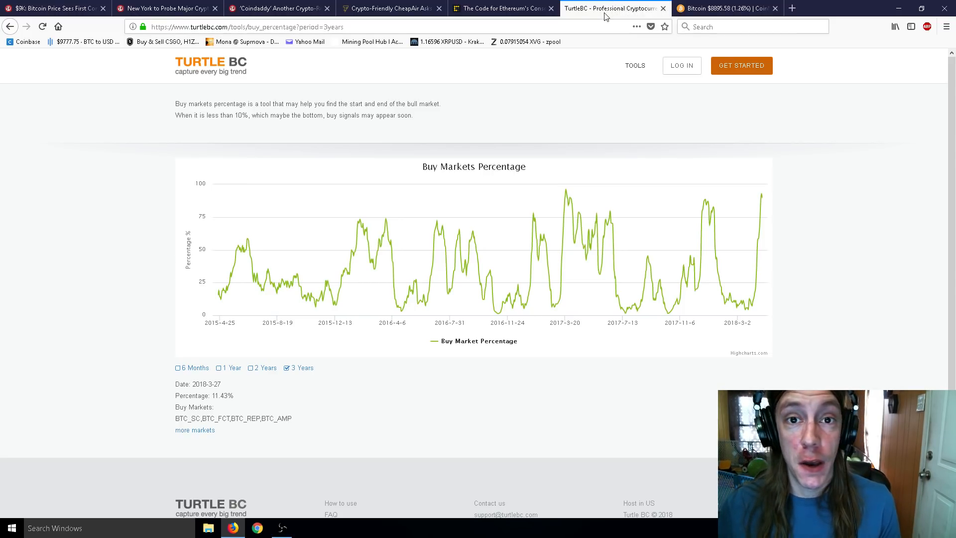
mouse_move(593, 38)
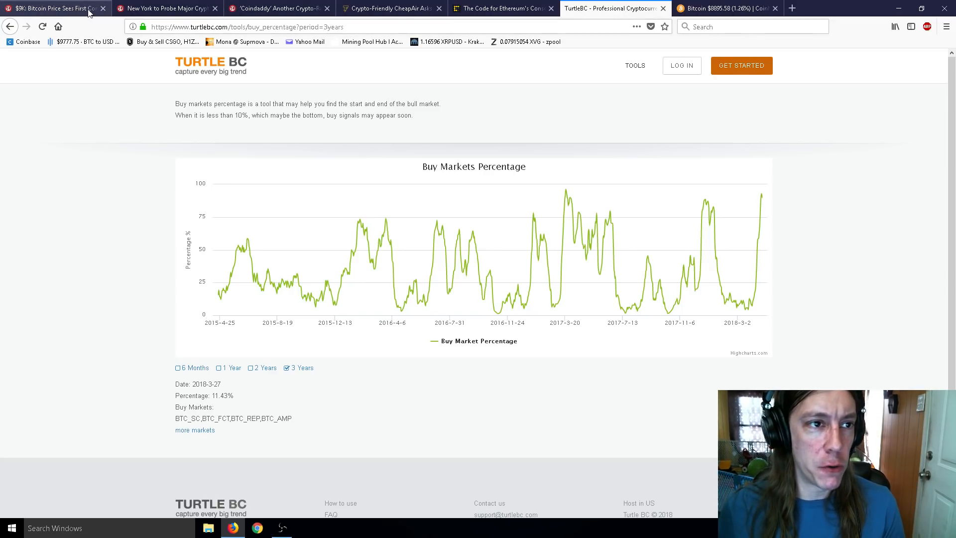
Close the first browser tab holding the $9k Bitcoin article
left_click(102, 8)
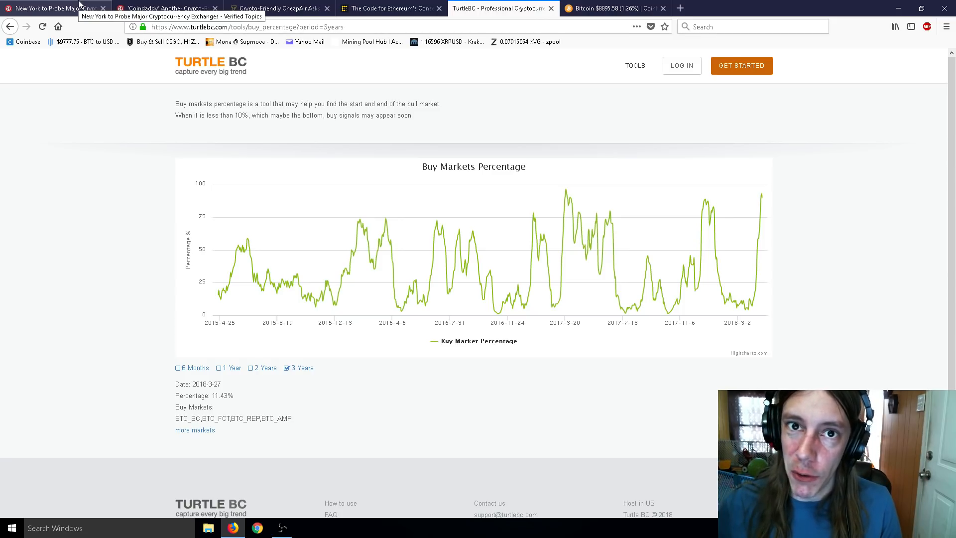
Read the New York exchange probe article through the Kraken section, then close it
left_click(50, 8)
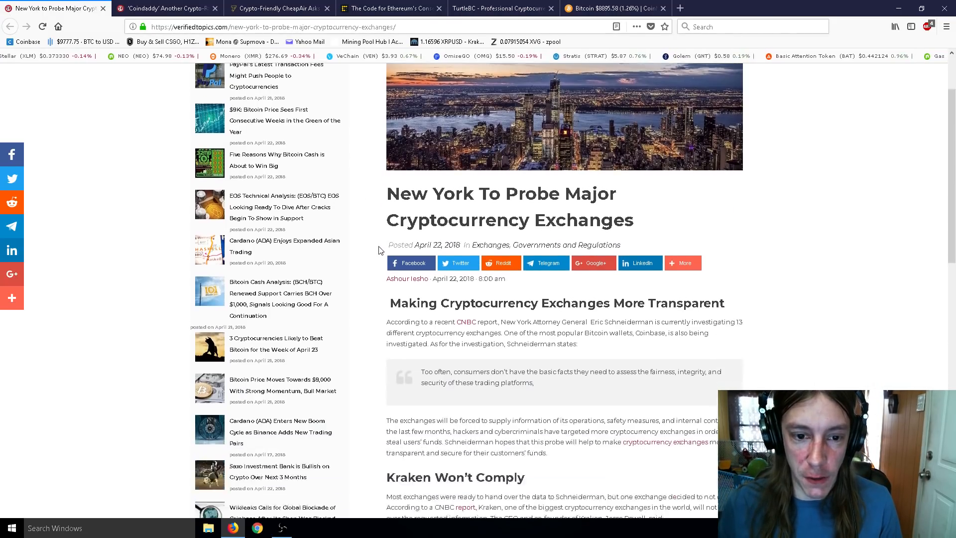
scroll("down", 3)
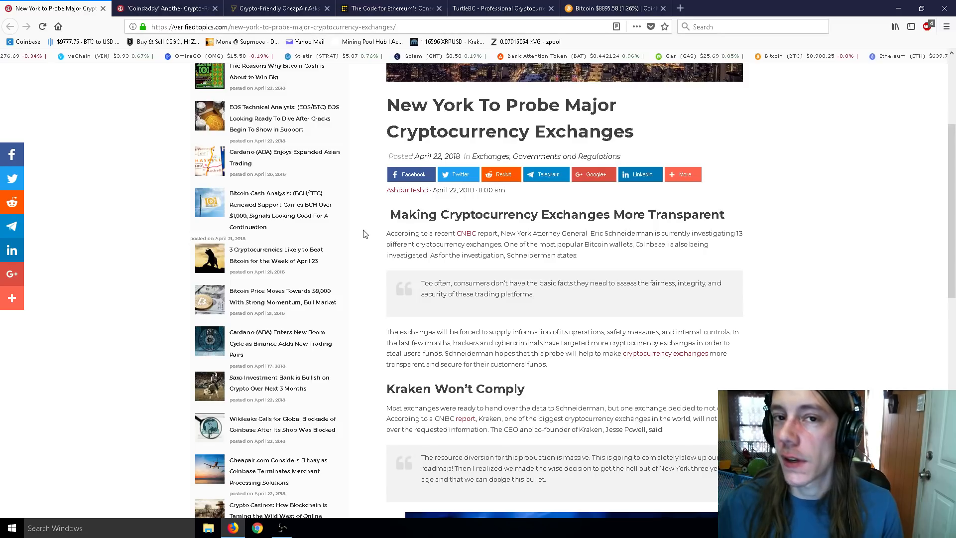
scroll("down", 3)
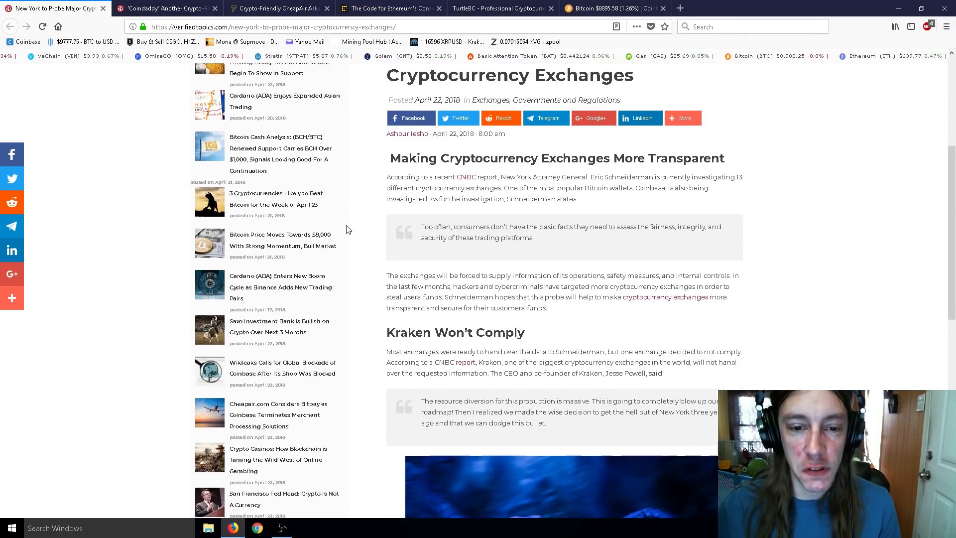
scroll("down", 3)
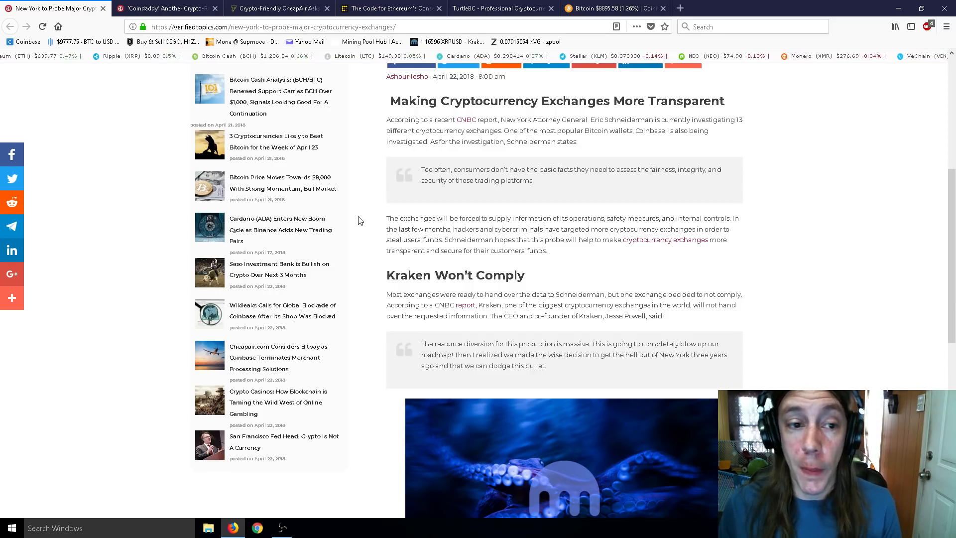
scroll("down", 3)
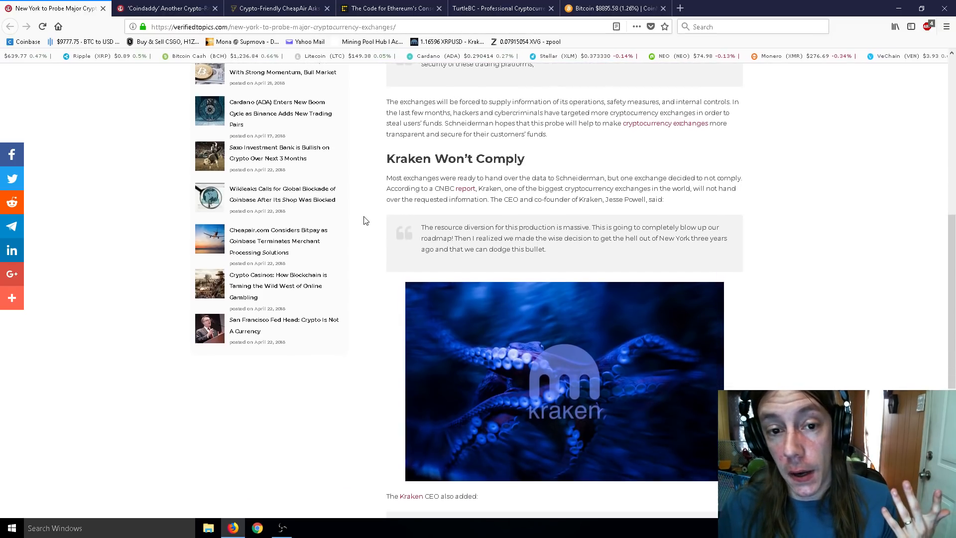
scroll("down", 3)
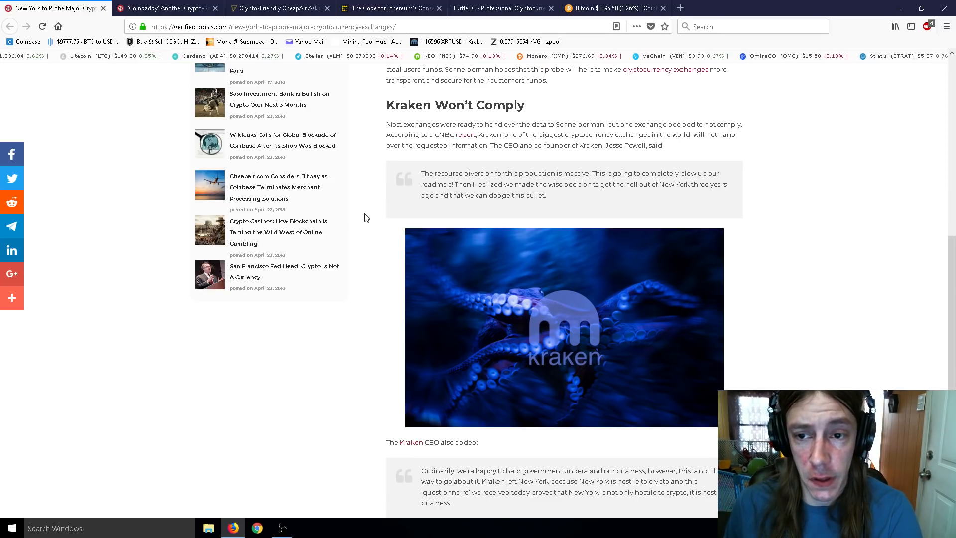
mouse_move(540, 209)
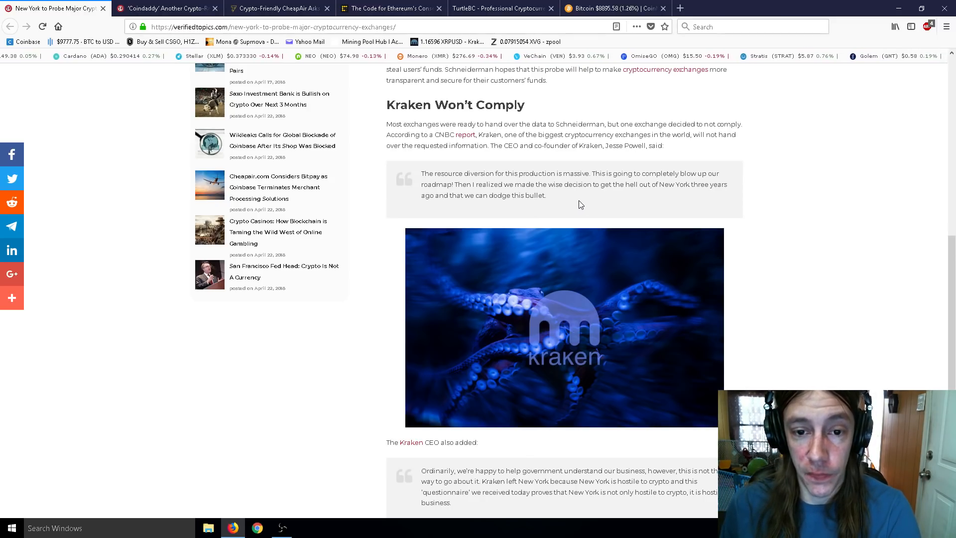
scroll("down", 3)
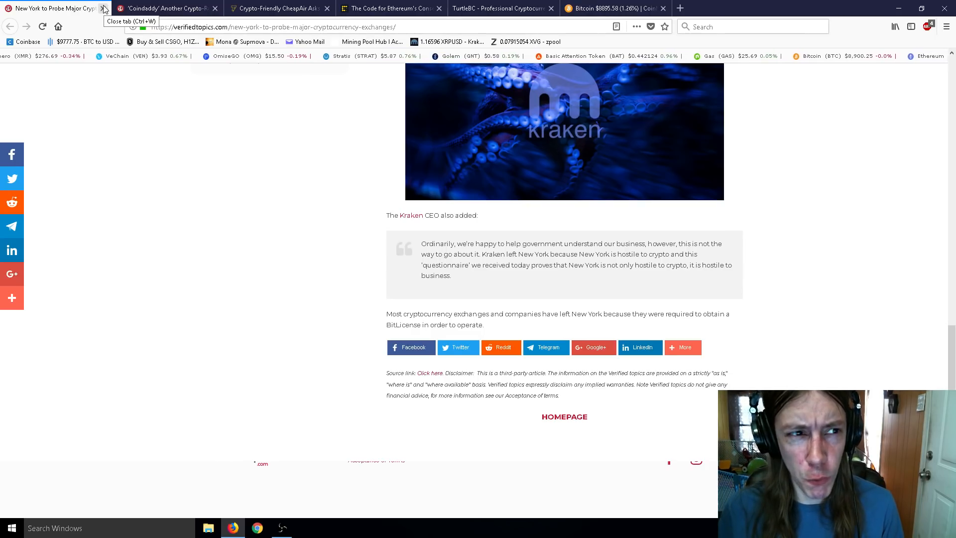
left_click(90, 9)
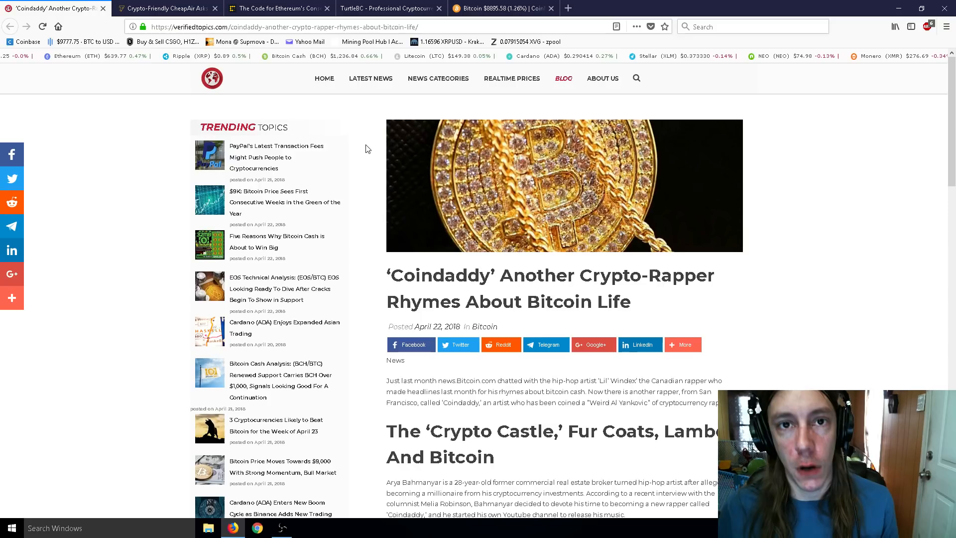
mouse_move(360, 138)
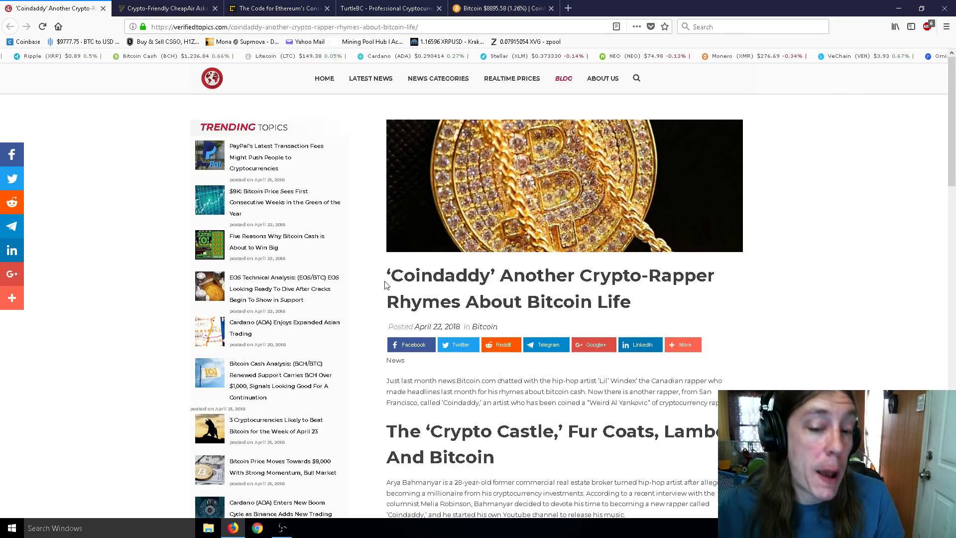
mouse_move(368, 196)
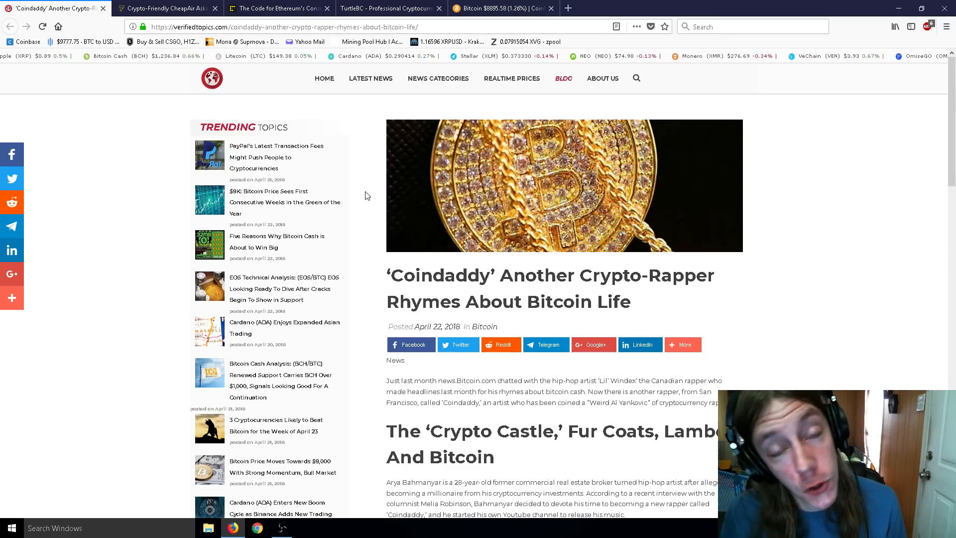
Read the Coindaddy article down to its video and disclaimer, then close it
scroll("down", 3)
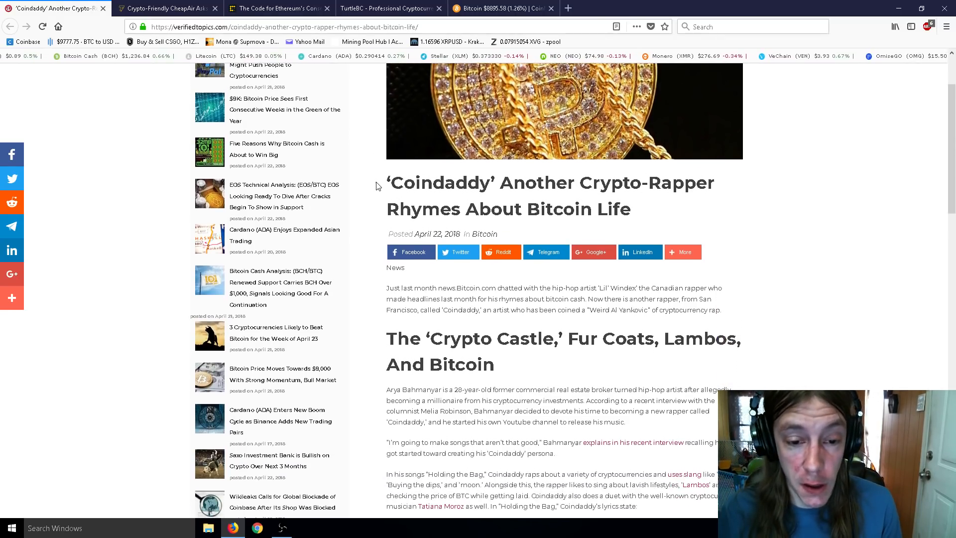
scroll("down", 3)
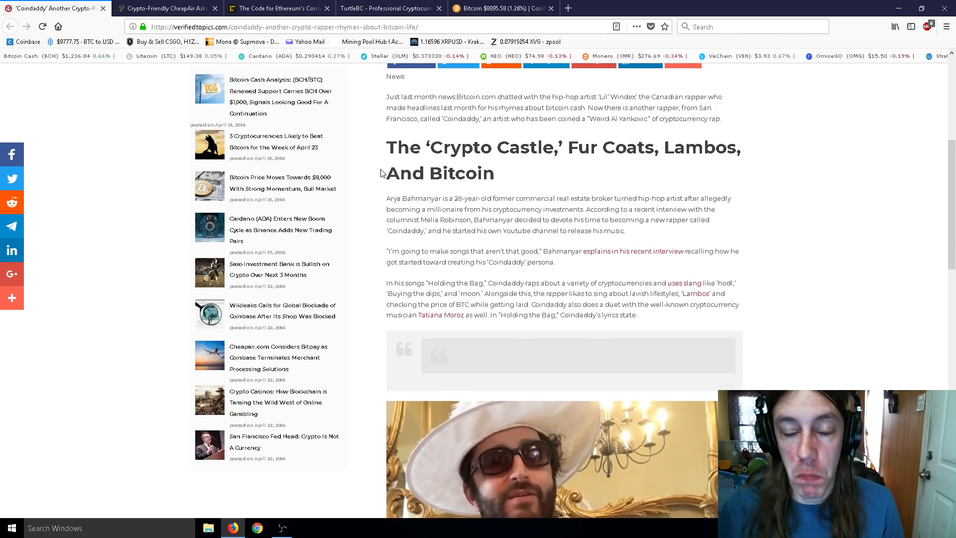
scroll("down", 3)
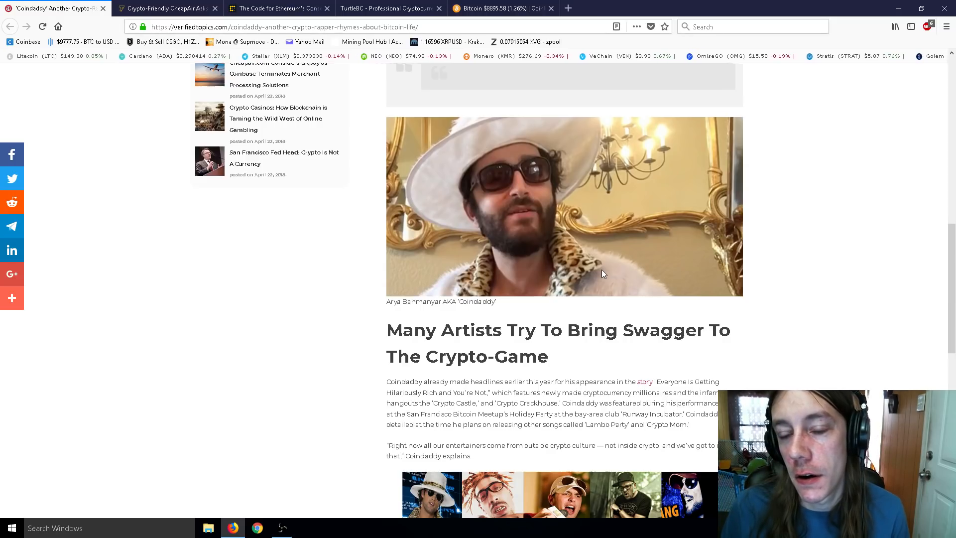
scroll("down", 3)
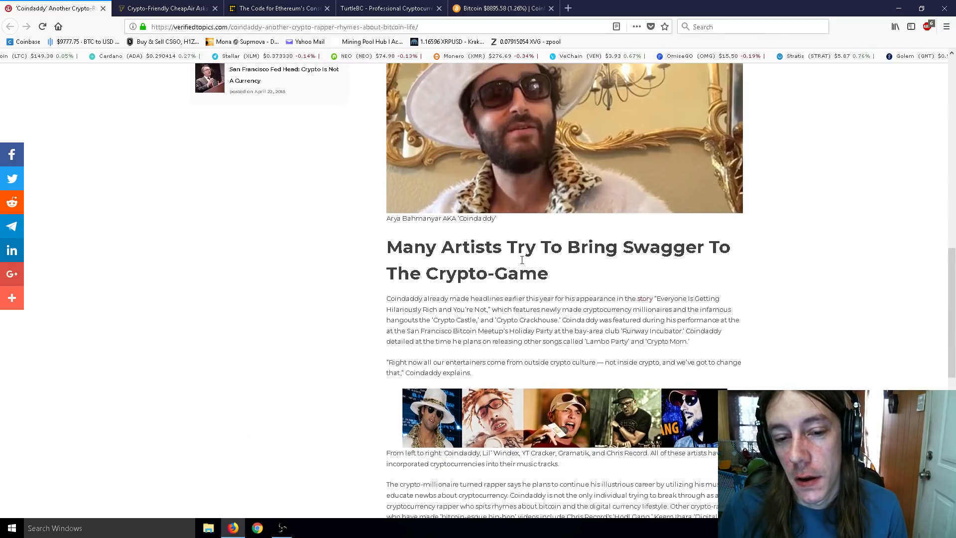
scroll("down", 3)
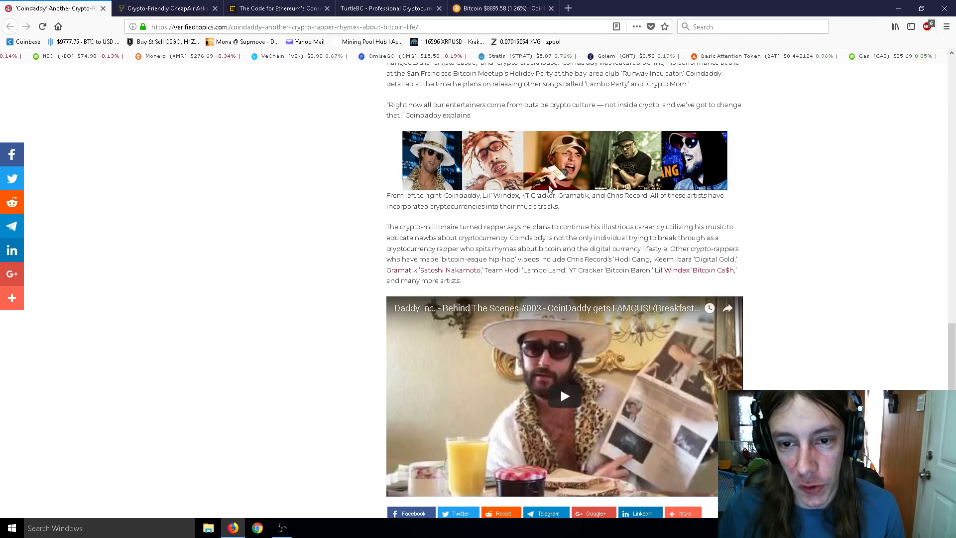
mouse_move(650, 190)
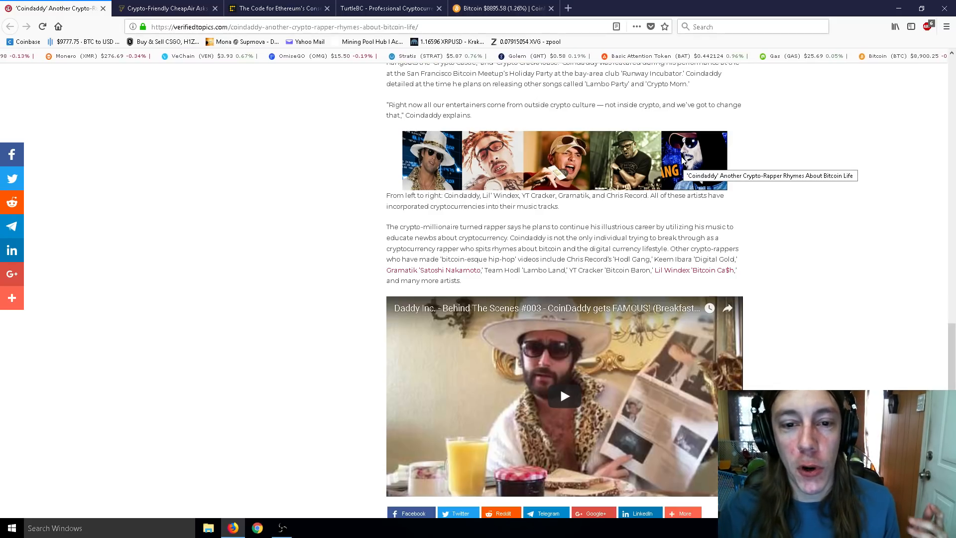
scroll("down", 3)
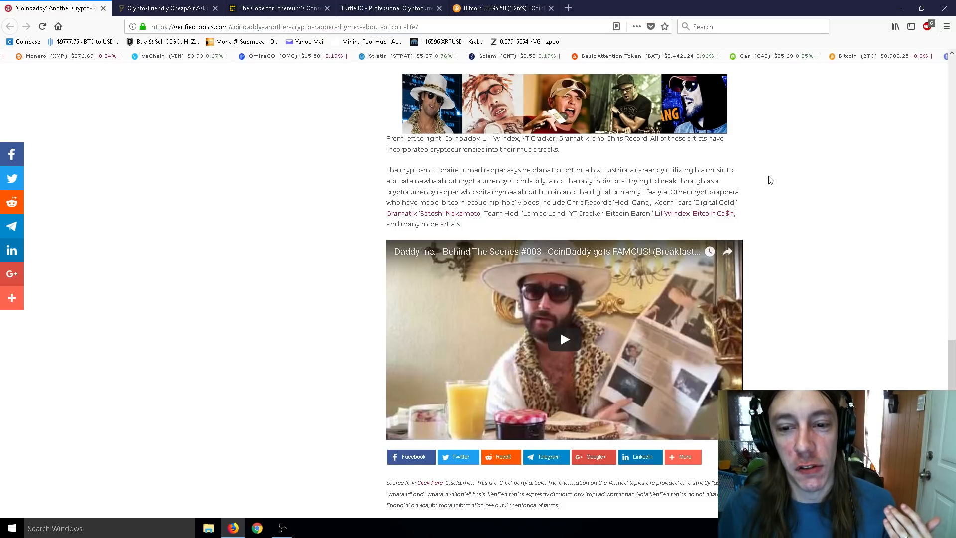
scroll("down", 3)
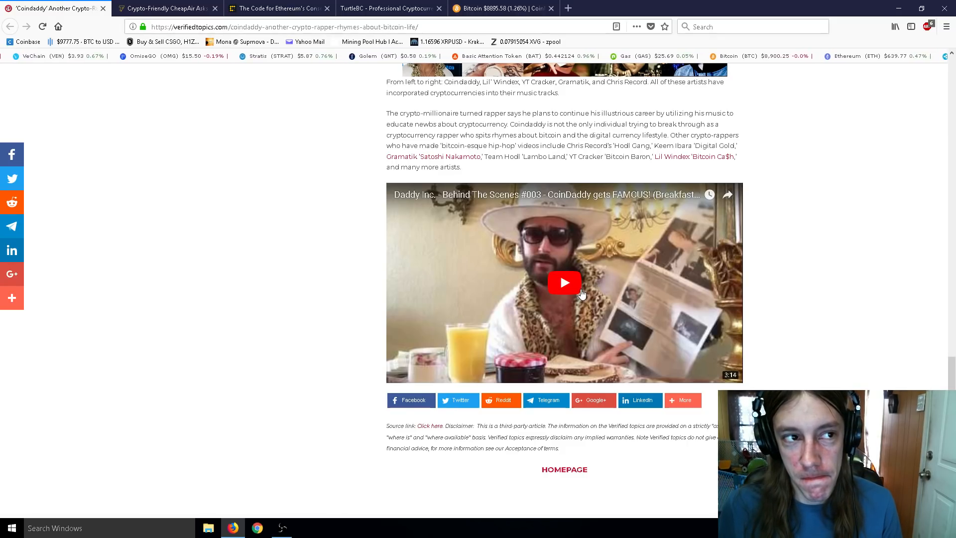
mouse_move(101, 9)
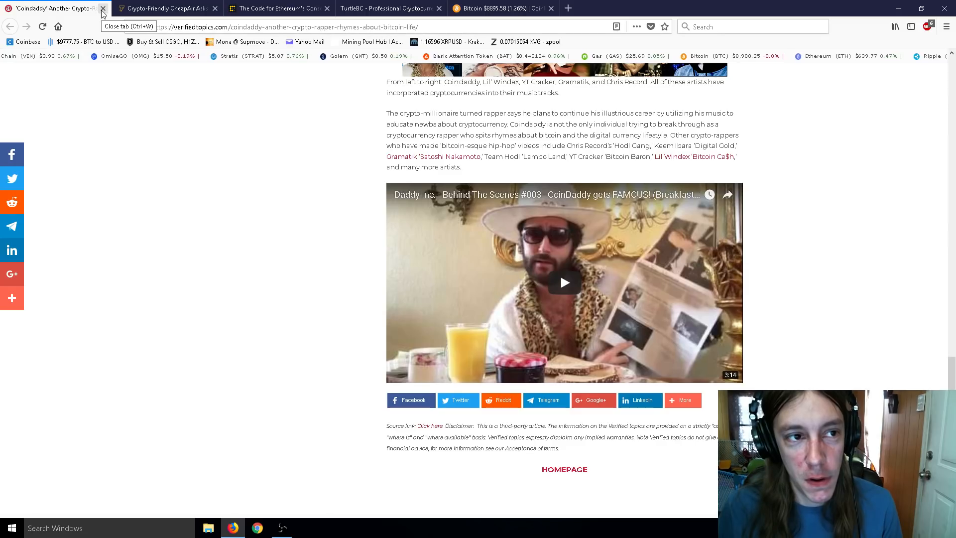
left_click(103, 9)
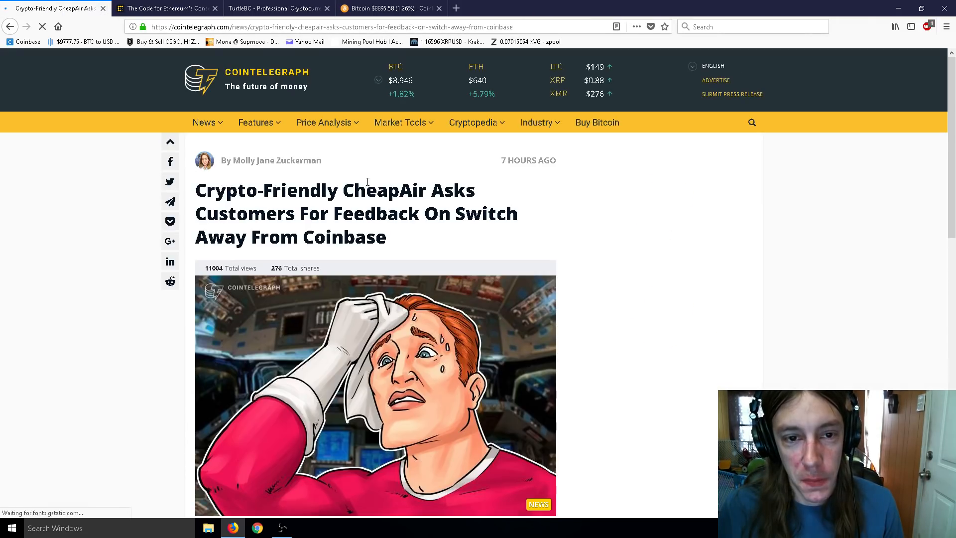
scroll("down", 3)
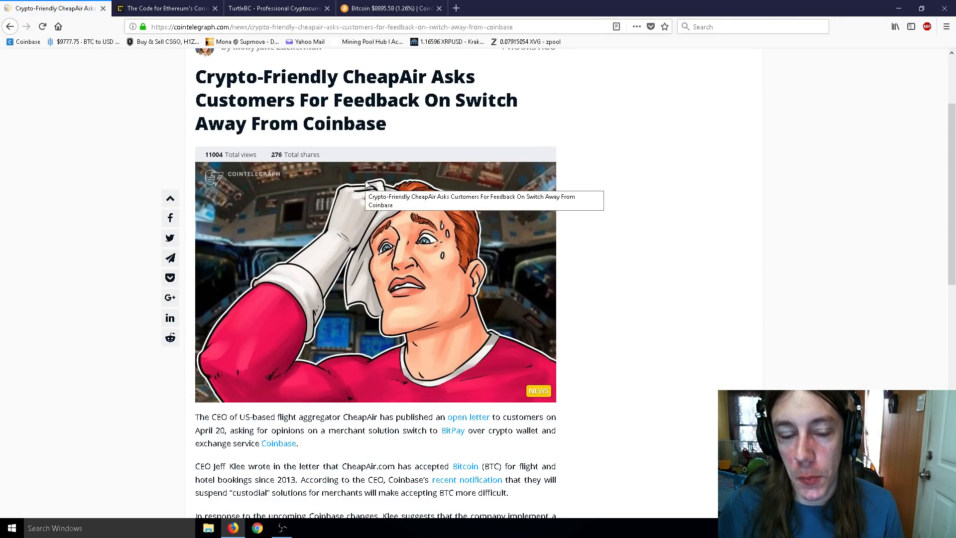
mouse_move(180, 150)
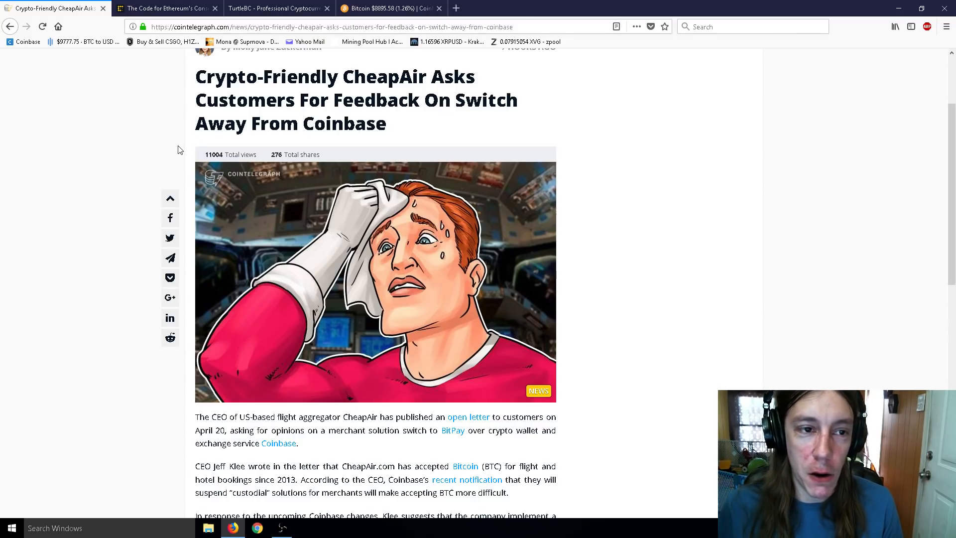
scroll("down", 3)
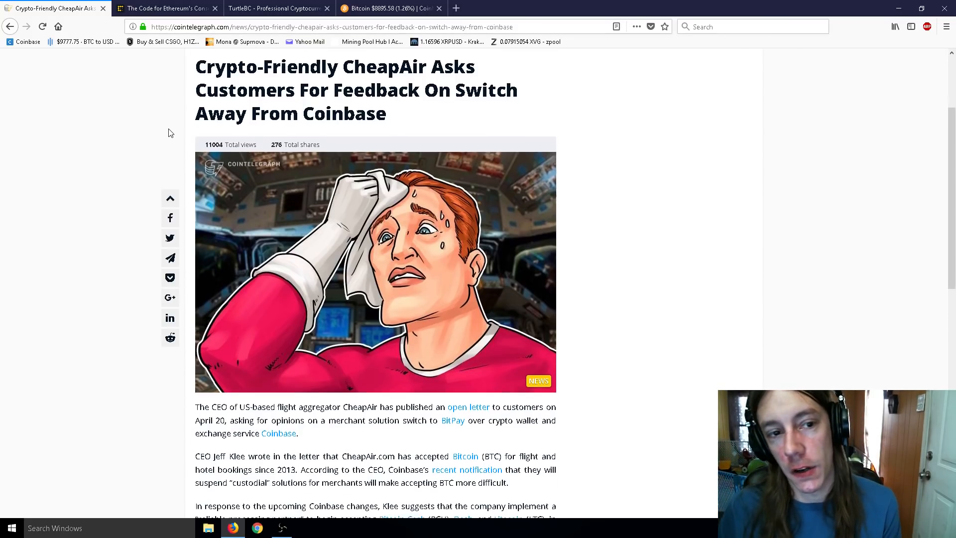
scroll("down", 3)
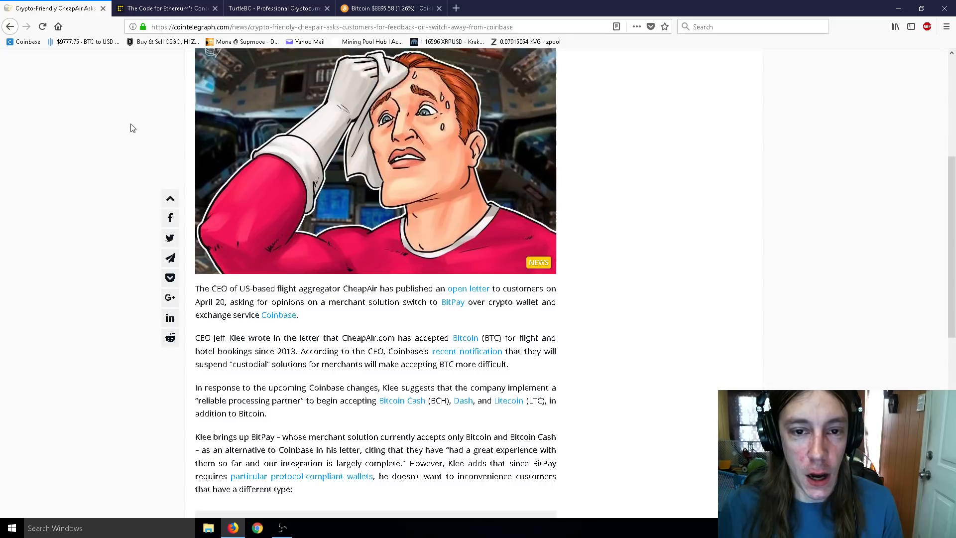
scroll("up", 3)
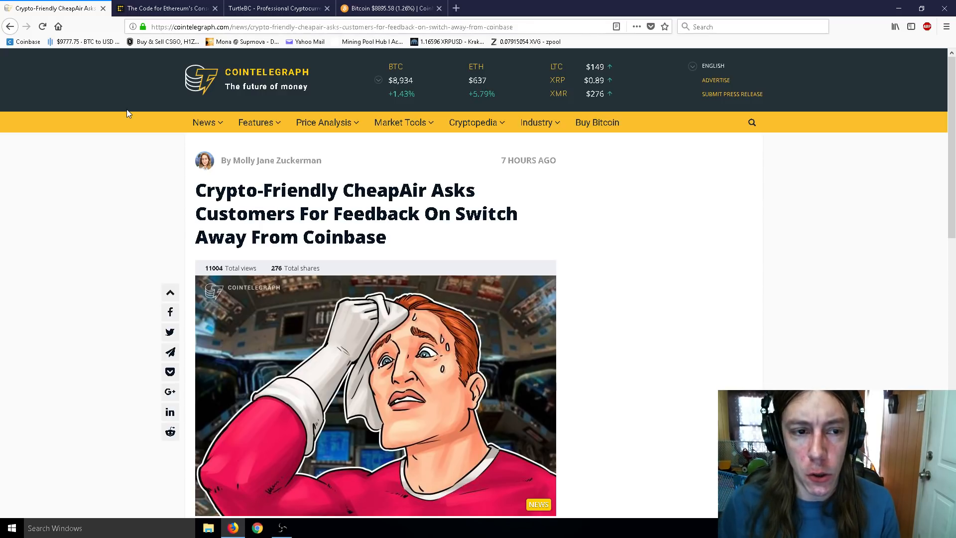
scroll("down", 3)
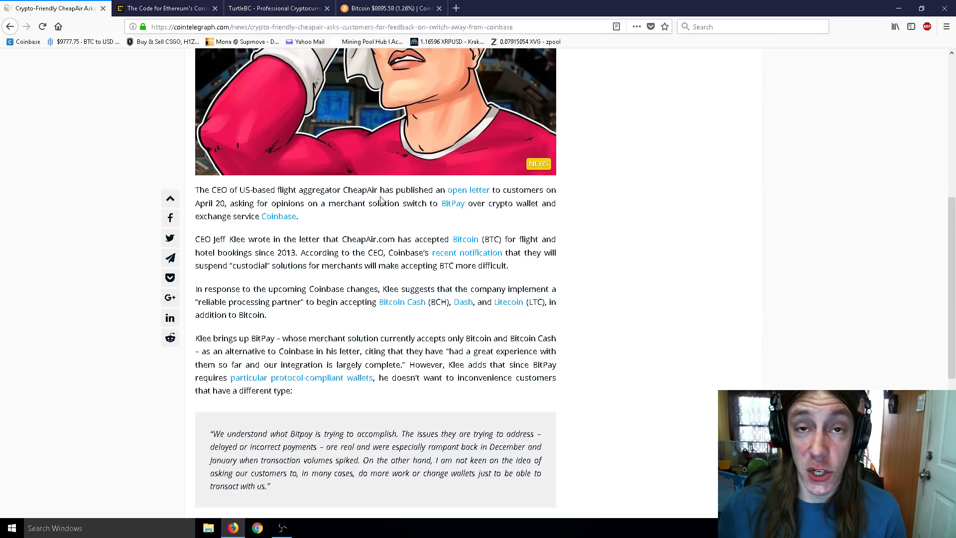
scroll("down", 3)
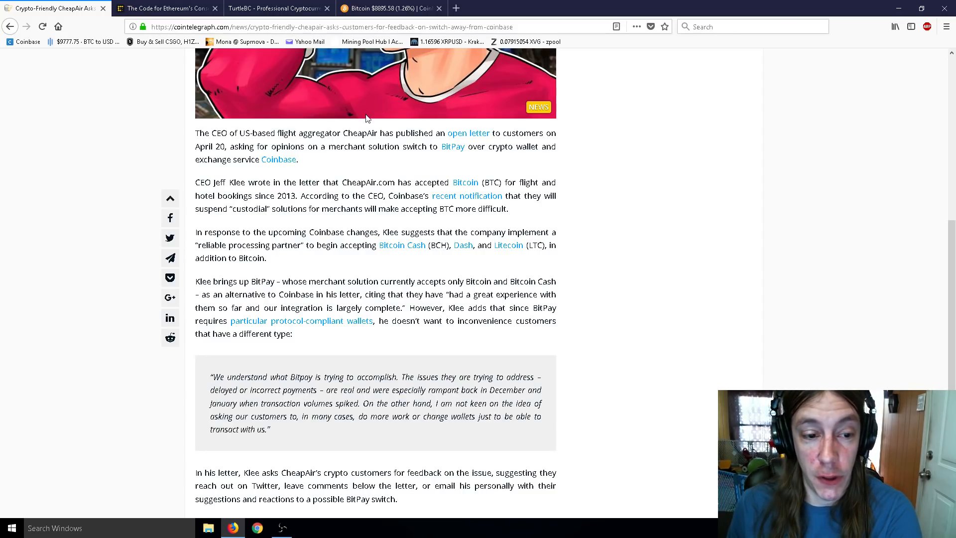
scroll("down", 3)
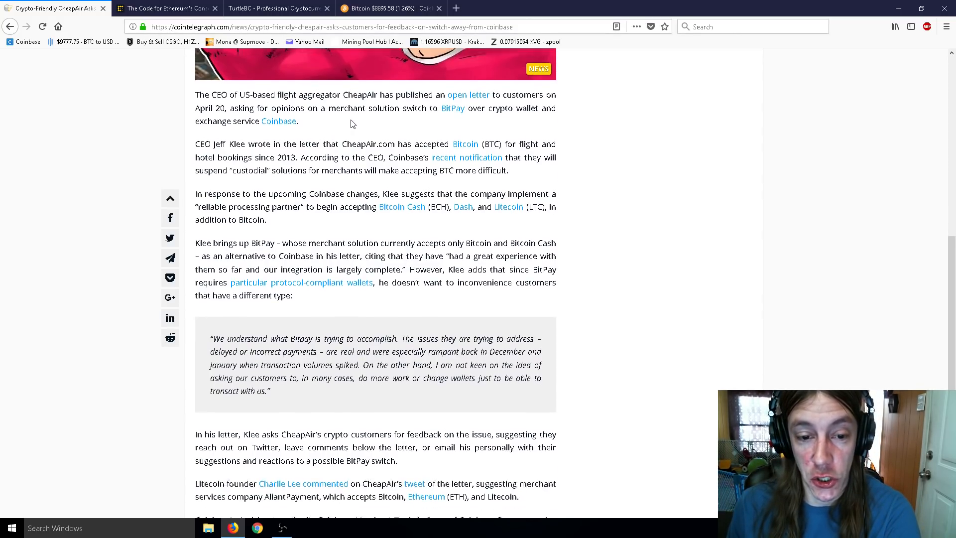
scroll("down", 3)
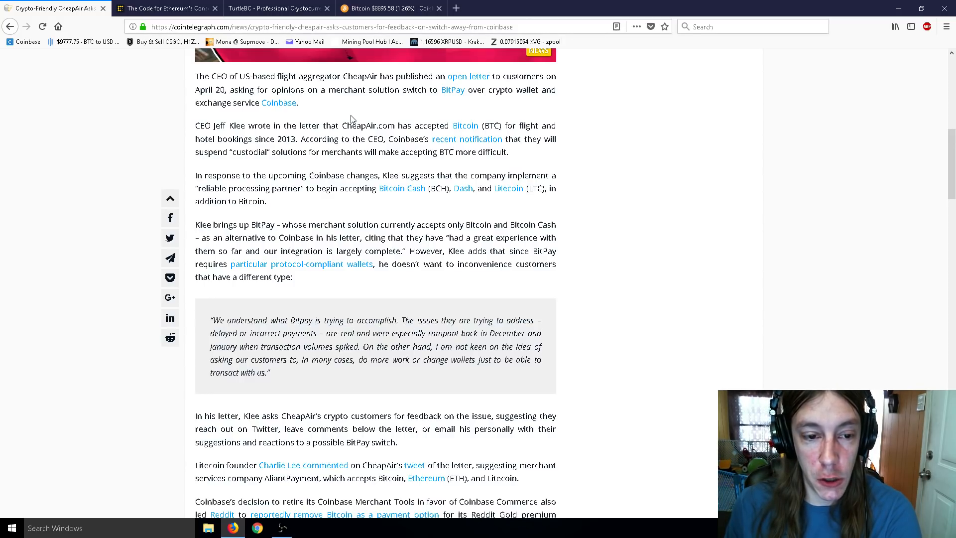
mouse_move(360, 112)
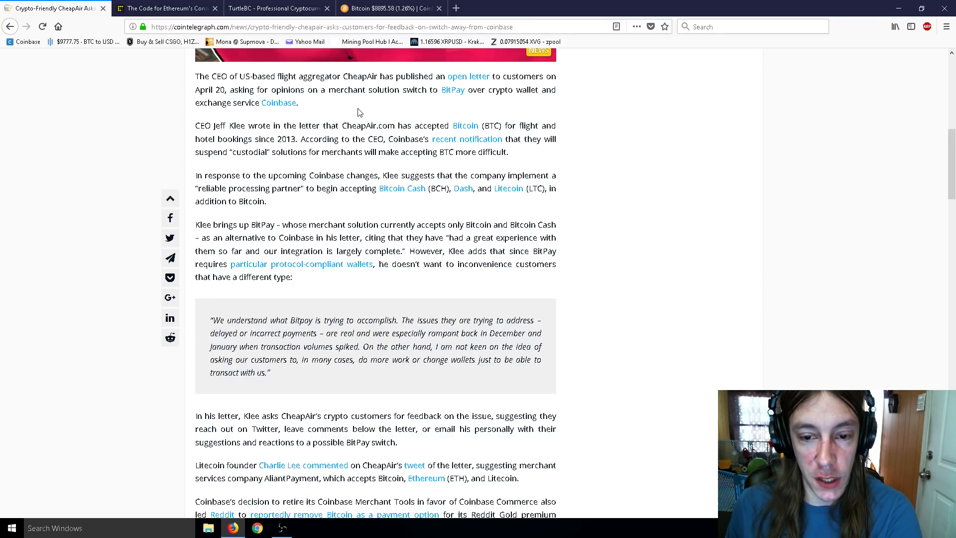
scroll("down", 3)
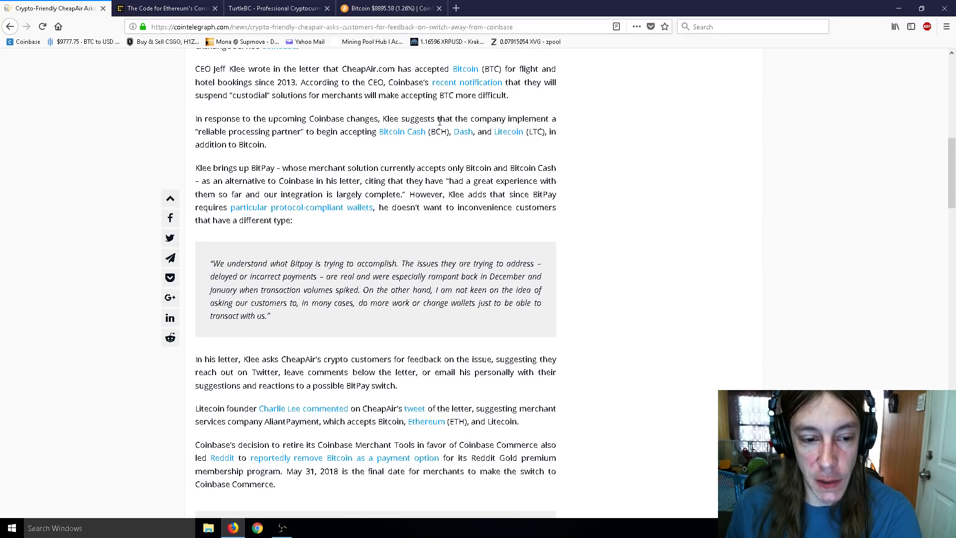
scroll("up", 3)
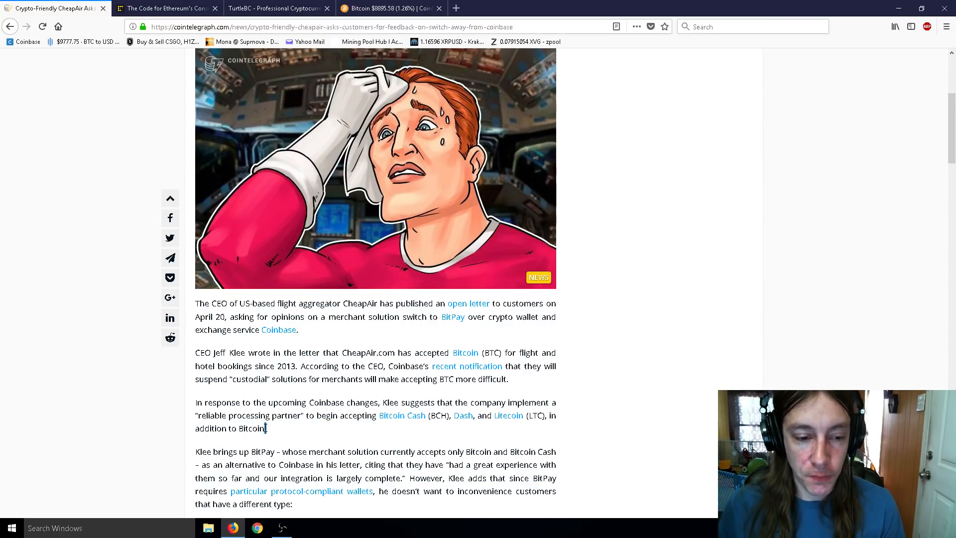
Highlight and deselect the paragraph on Klee's suggested alternatives, then scroll further down the CheapAir article
left_click_drag(195, 401, 265, 427)
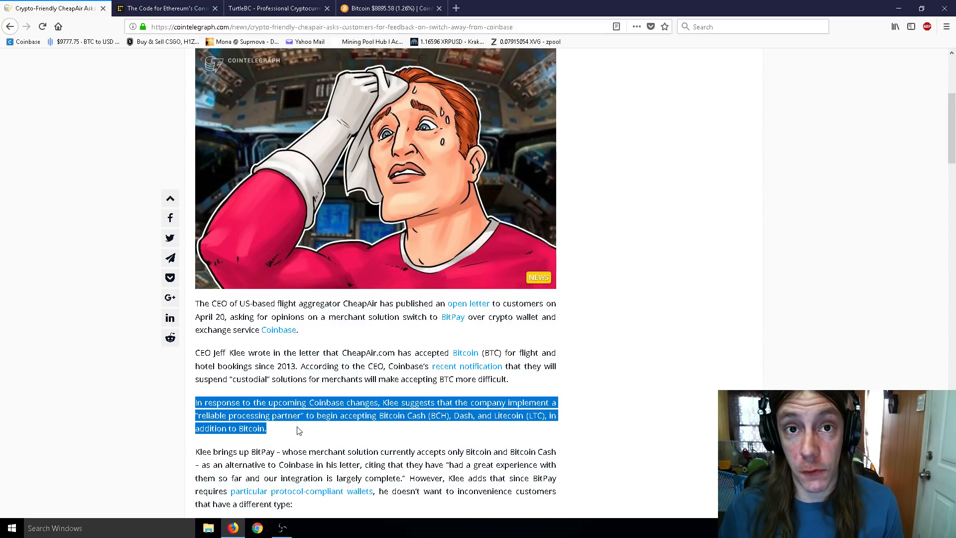
left_click(282, 432)
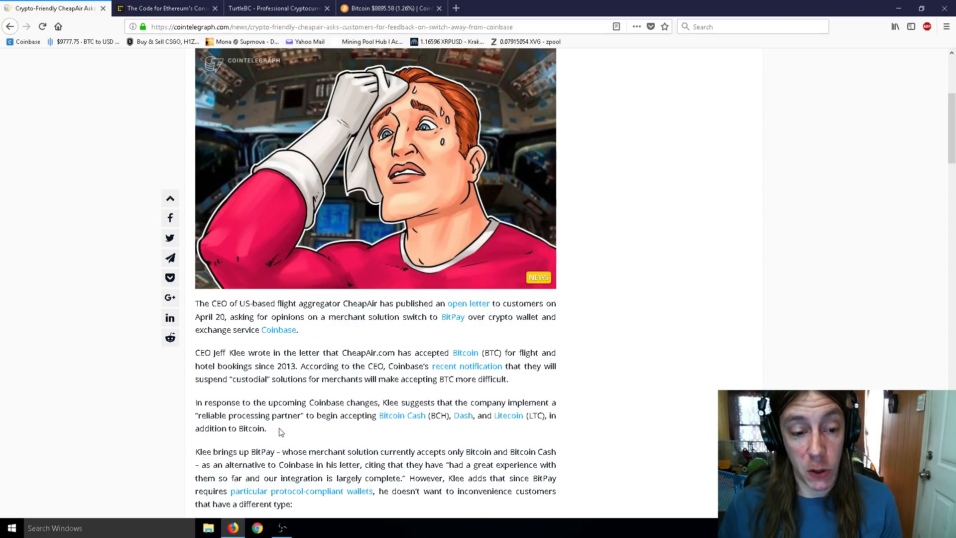
mouse_move(278, 429)
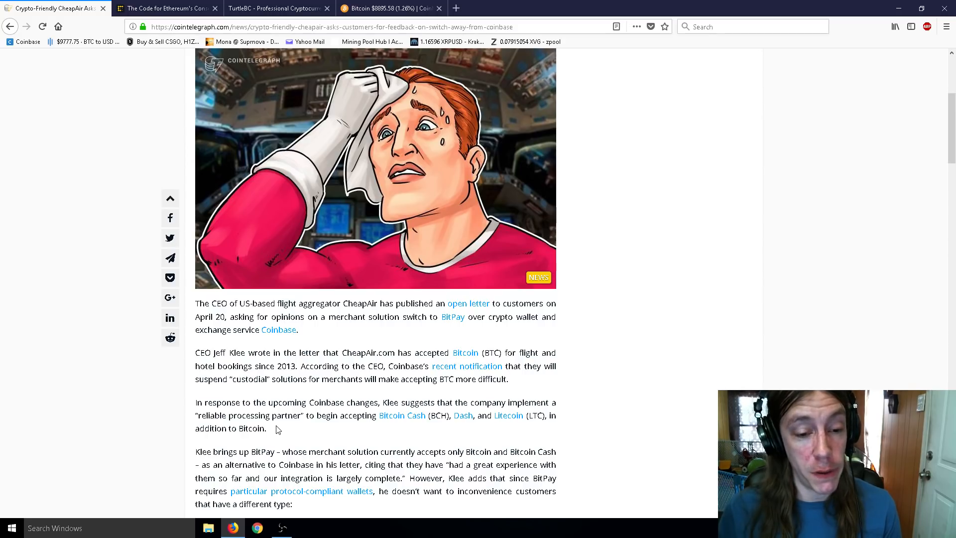
scroll("down", 3)
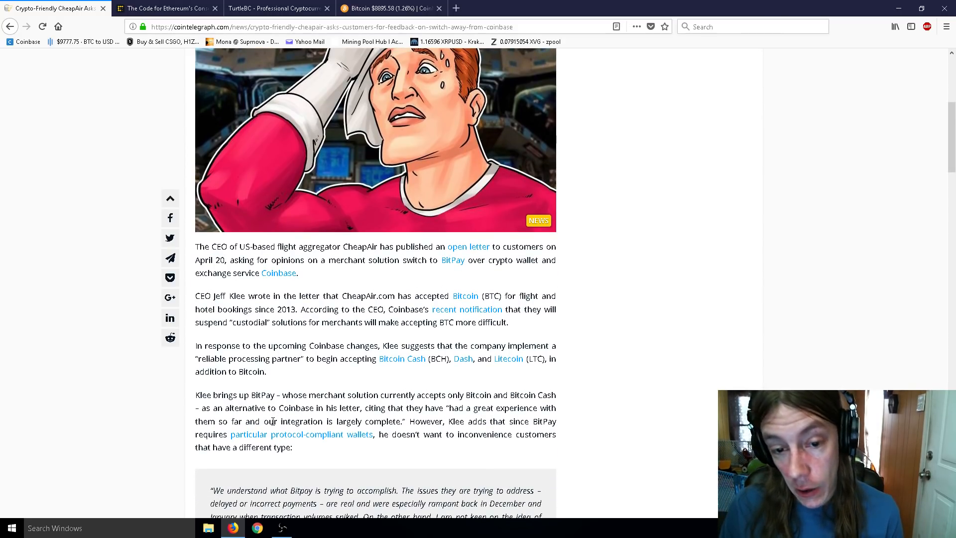
mouse_move(310, 419)
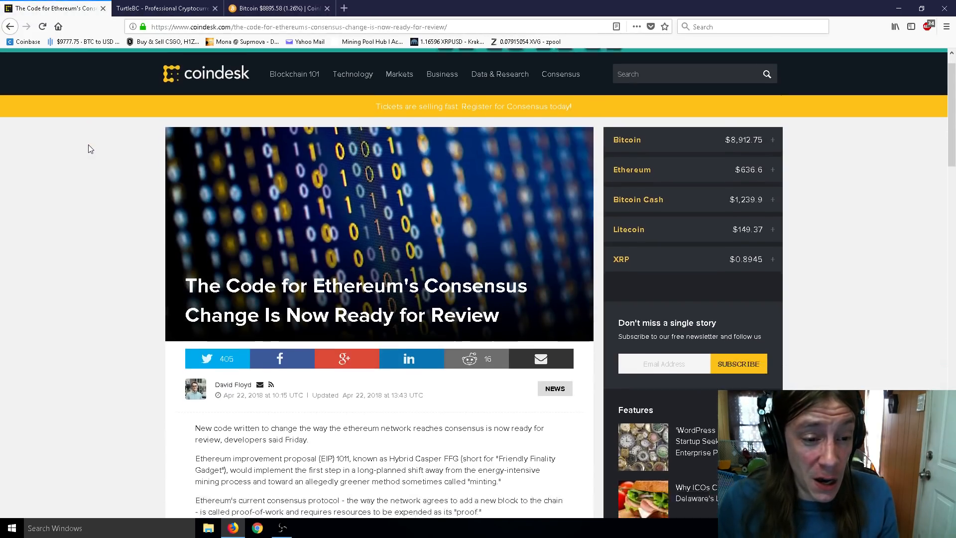
scroll("down", 3)
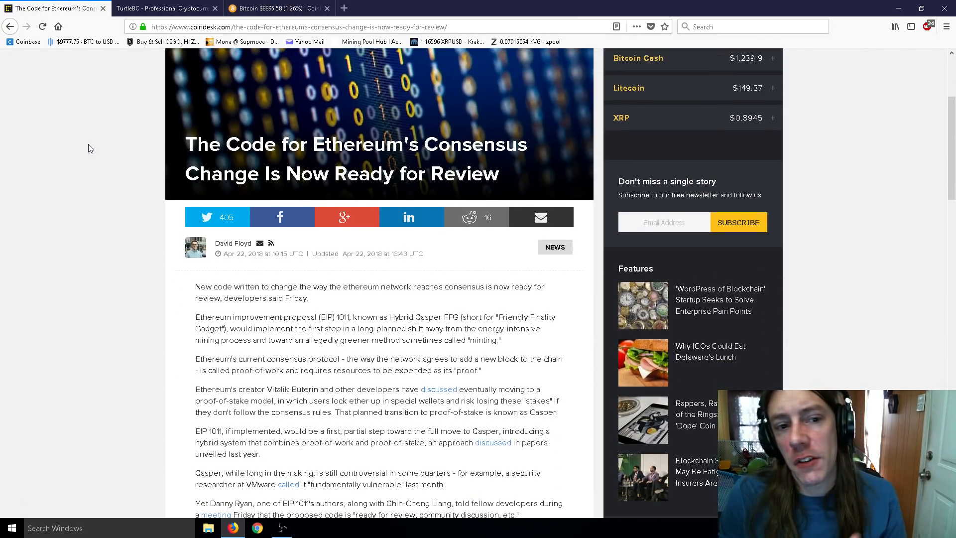
mouse_move(80, 151)
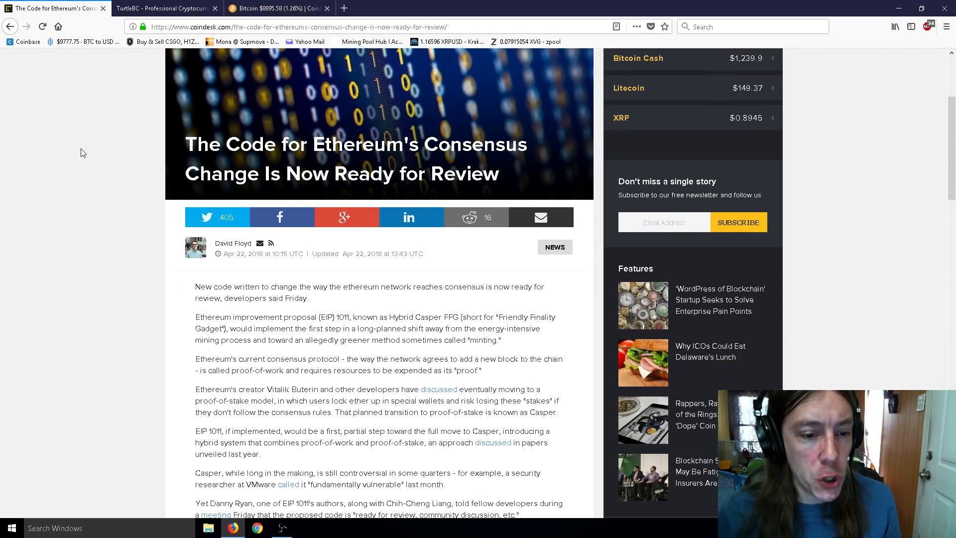
scroll("down", 3)
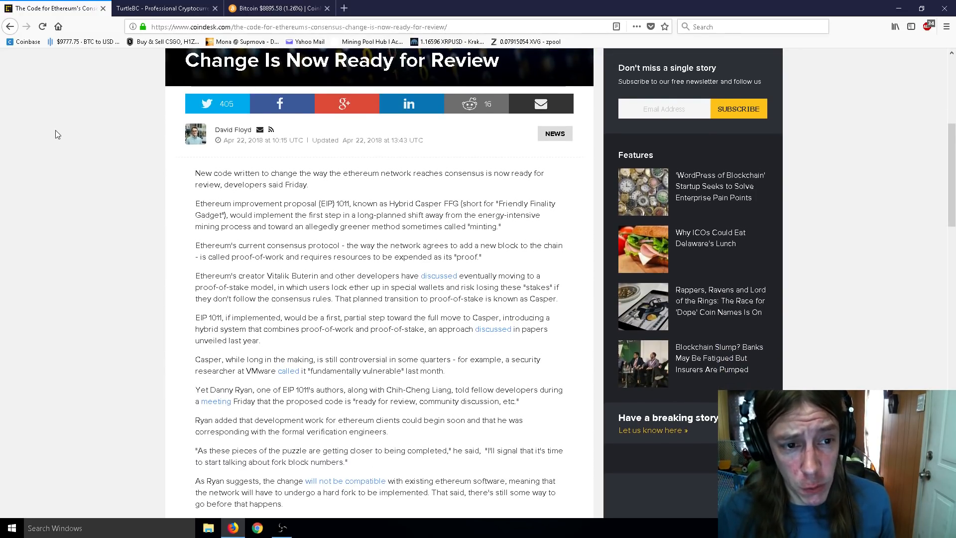
mouse_move(2, 255)
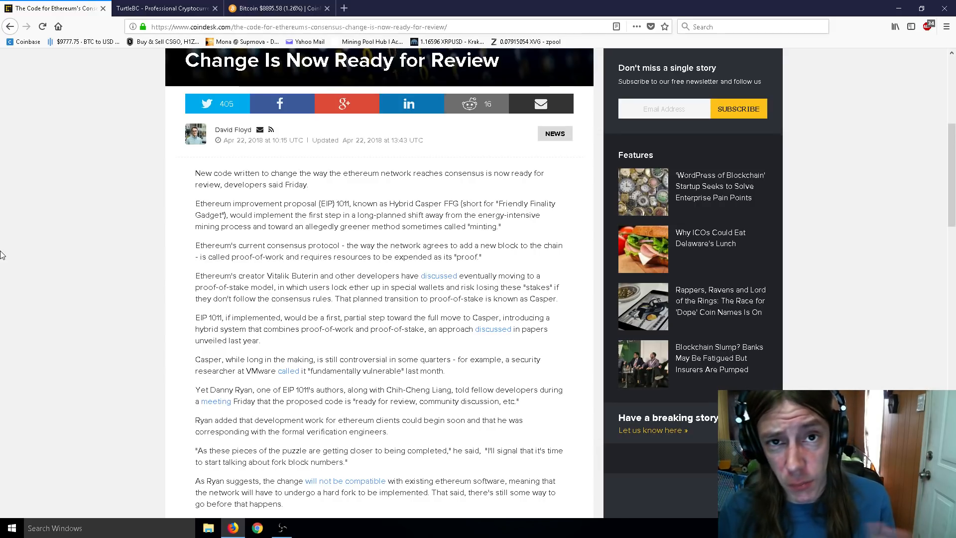
scroll("down", 3)
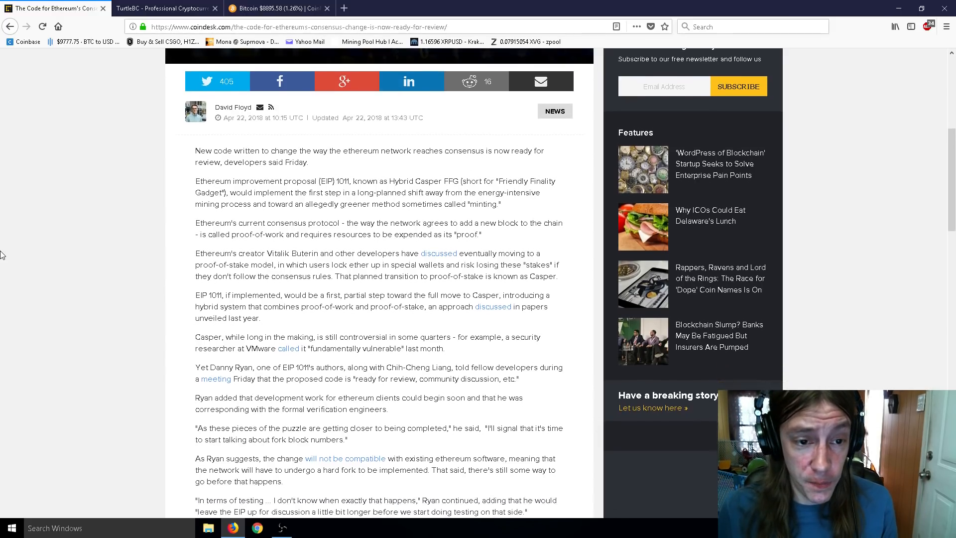
scroll("down", 3)
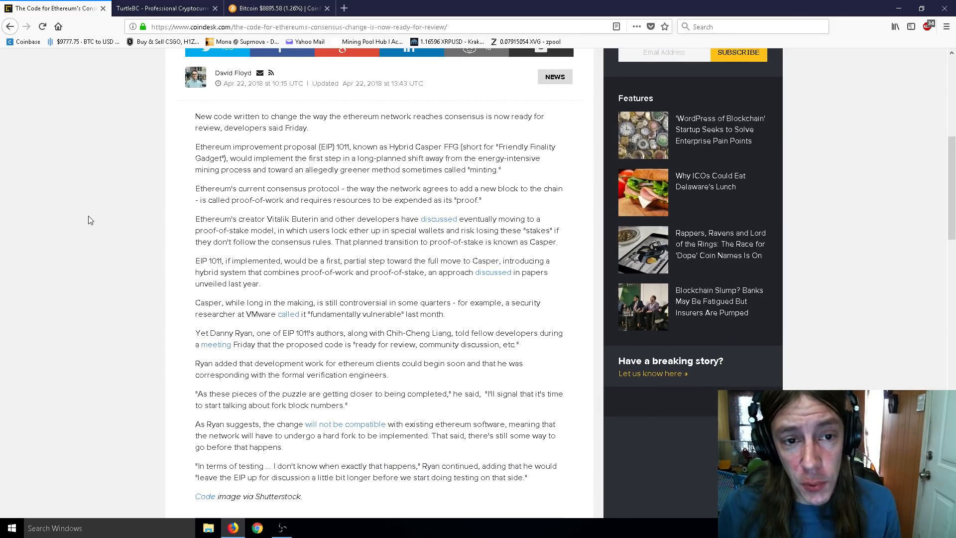
mouse_move(88, 216)
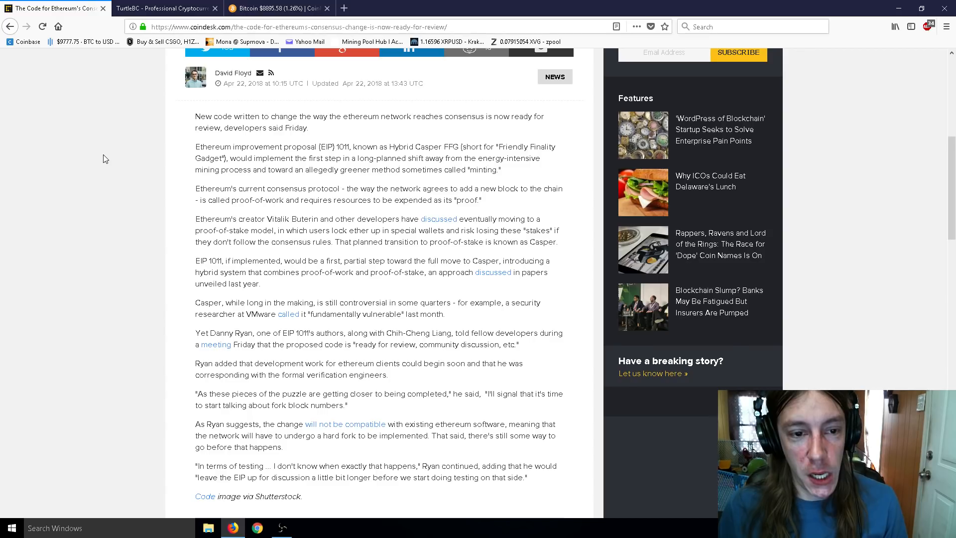
scroll("down", 3)
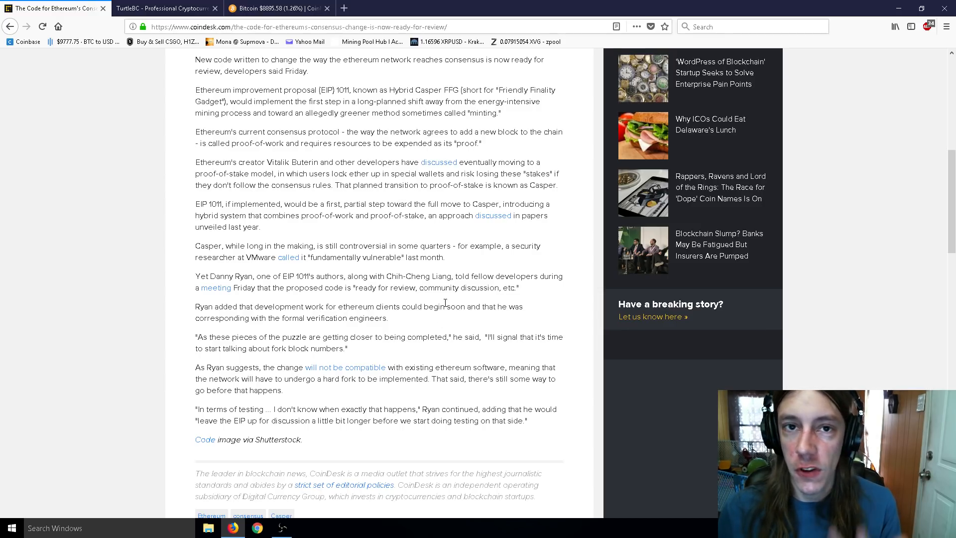
mouse_move(441, 306)
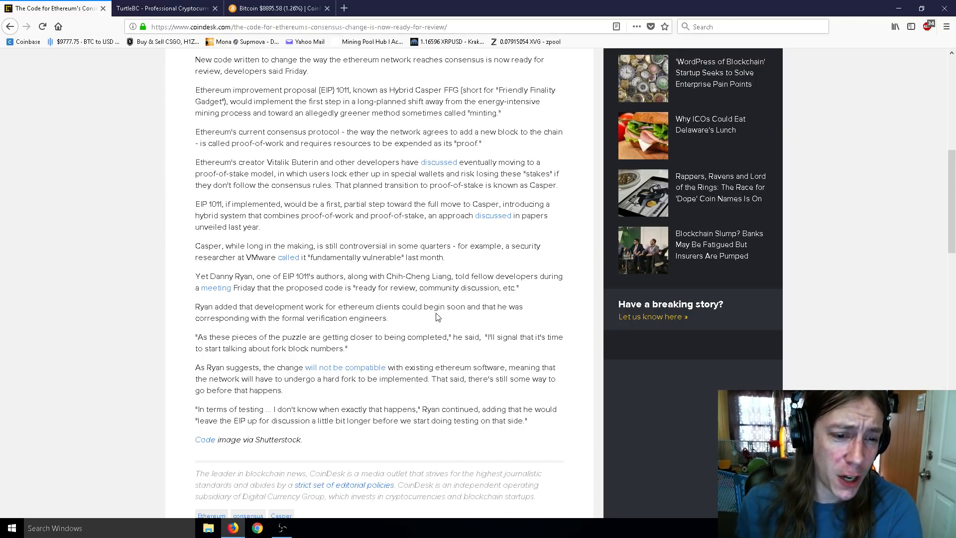
mouse_move(421, 327)
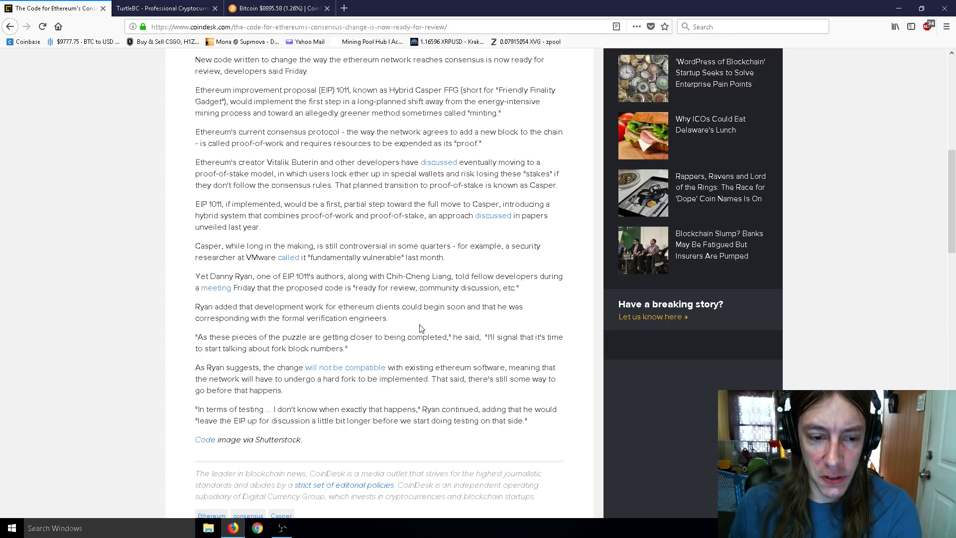
scroll("down", 3)
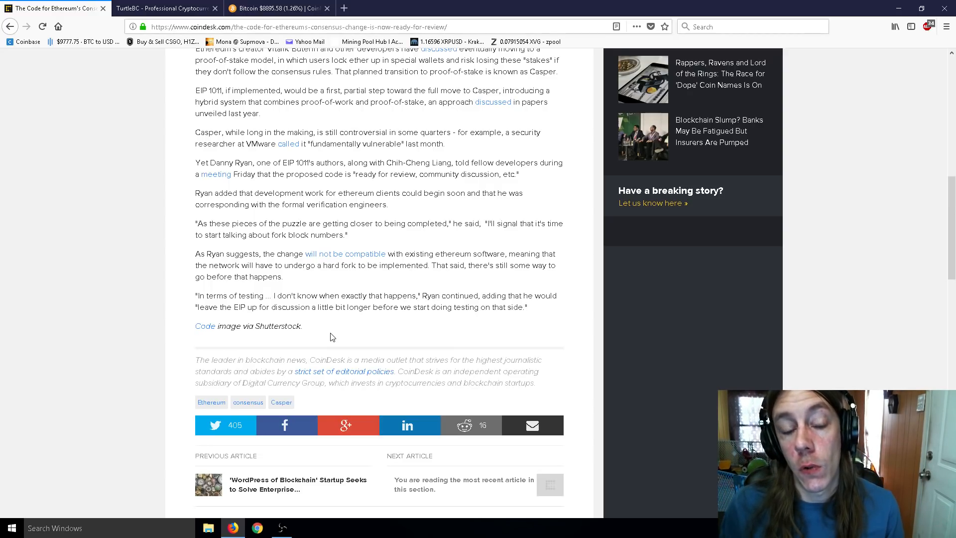
scroll("up", 3)
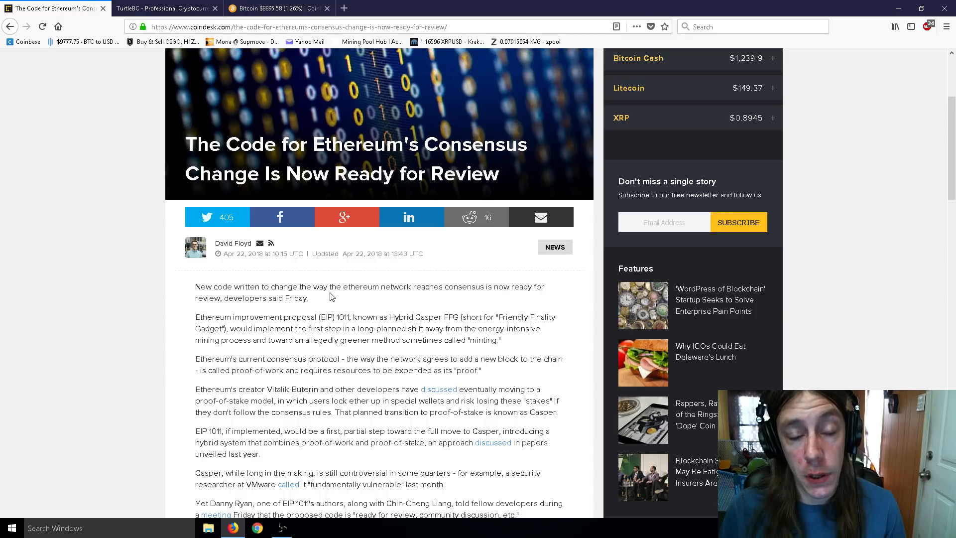
scroll("down", 3)
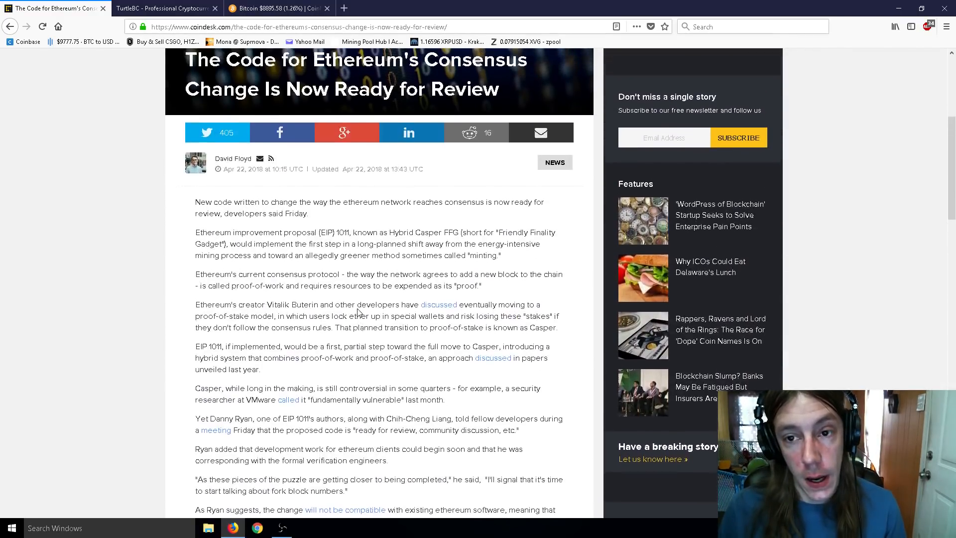
scroll("up", 3)
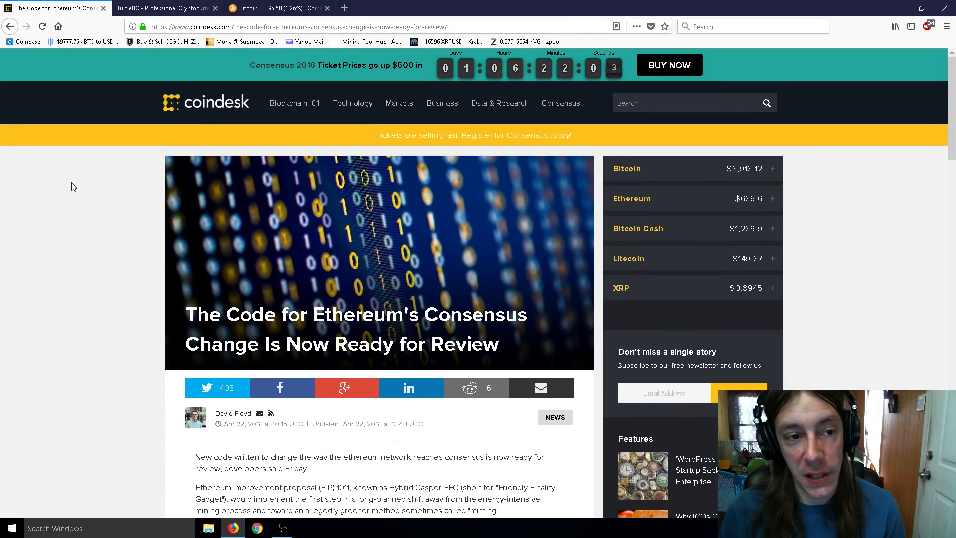
scroll("down", 3)
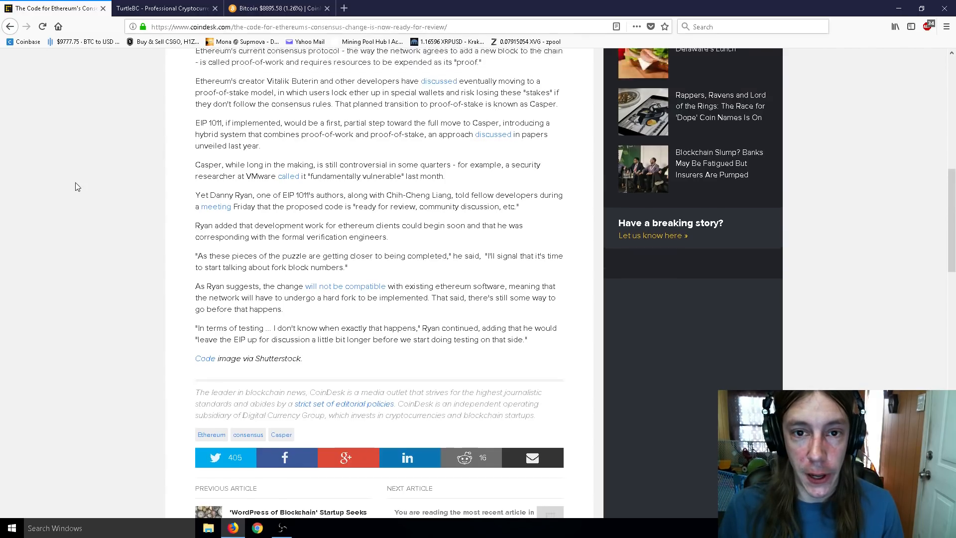
scroll("up", 3)
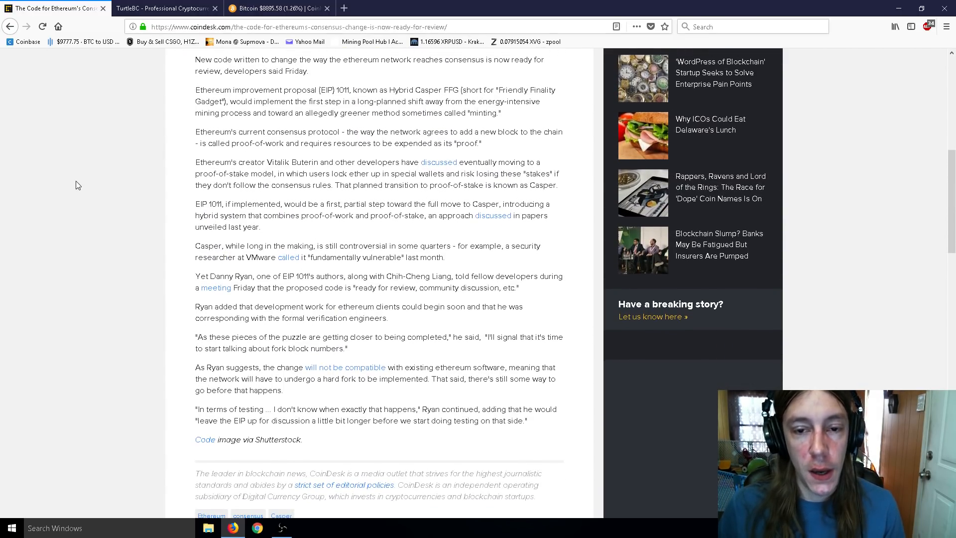